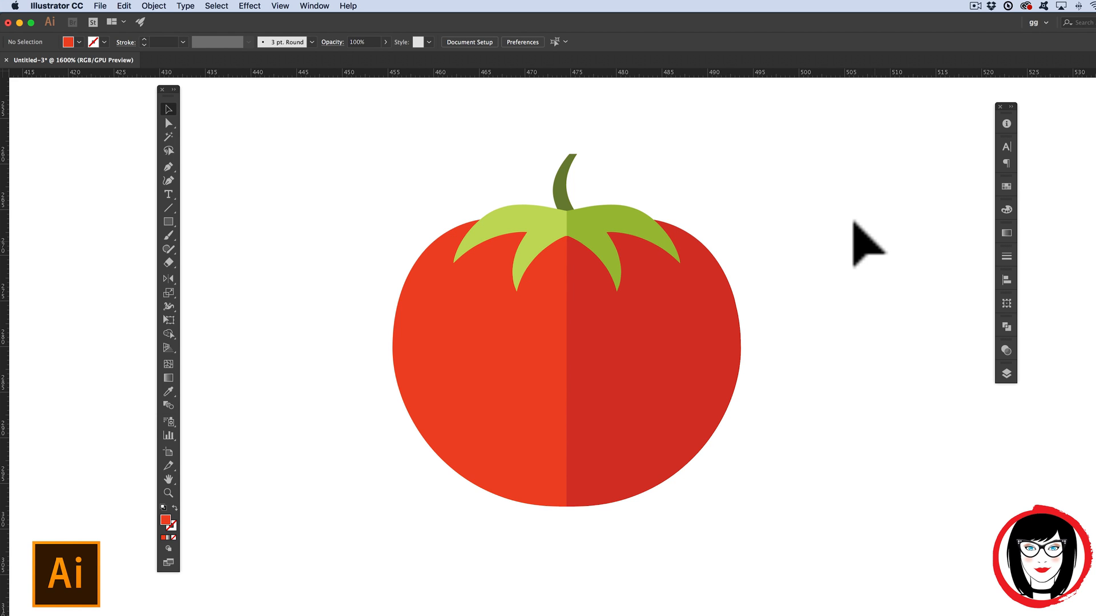
mouse_move(867, 237)
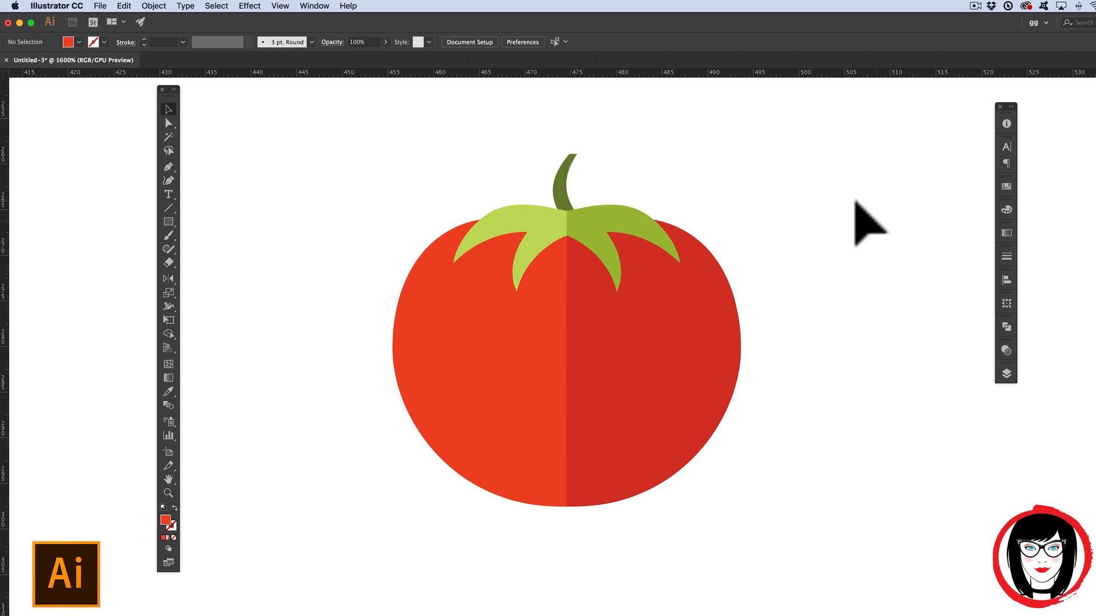
mouse_move(621, 188)
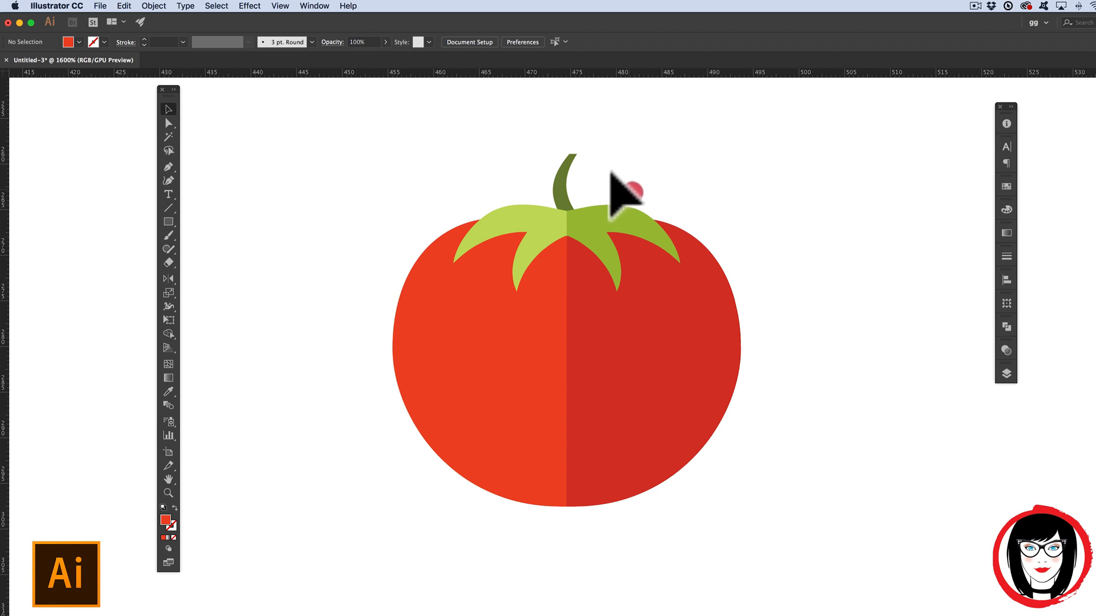
Step: Zoom in on the tomato and show the Layers panel listing the leaves, tomato and stem layers
left_click(619, 189)
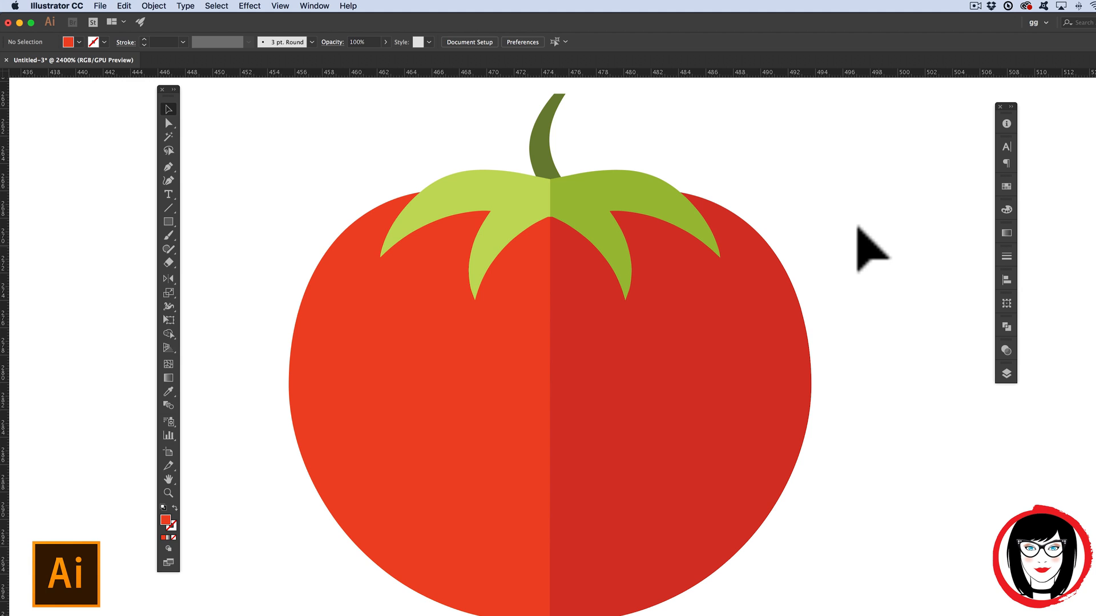
mouse_move(832, 350)
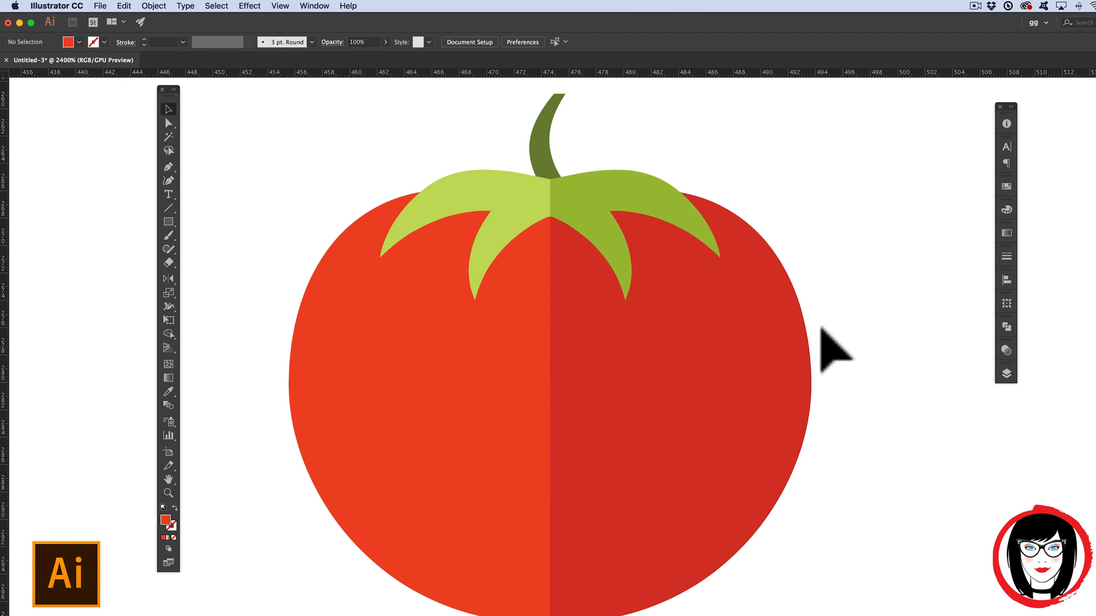
left_click(573, 203)
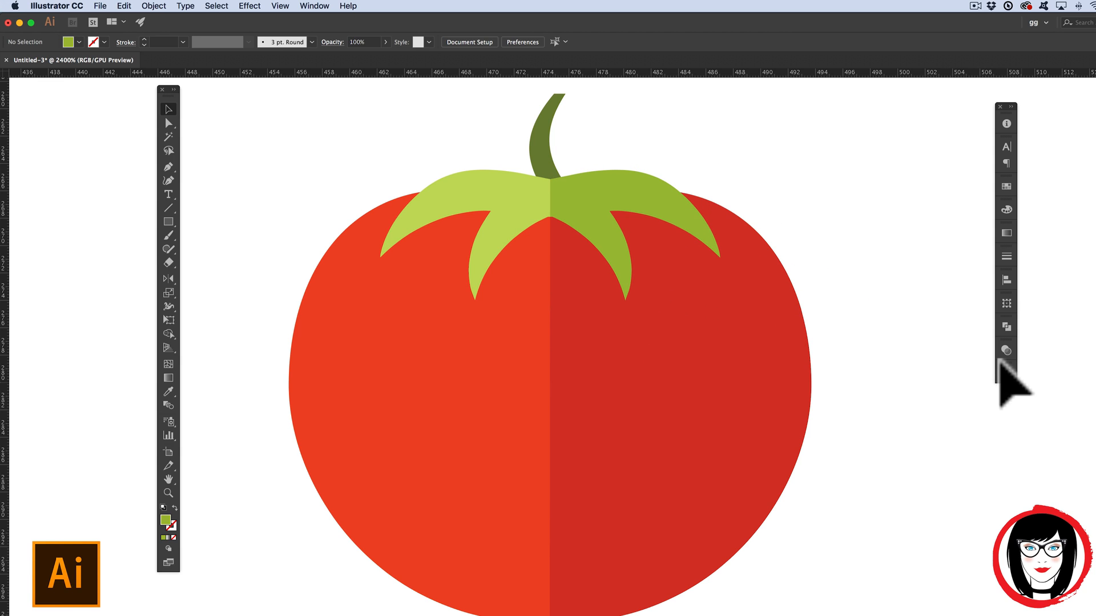
mouse_move(1013, 391)
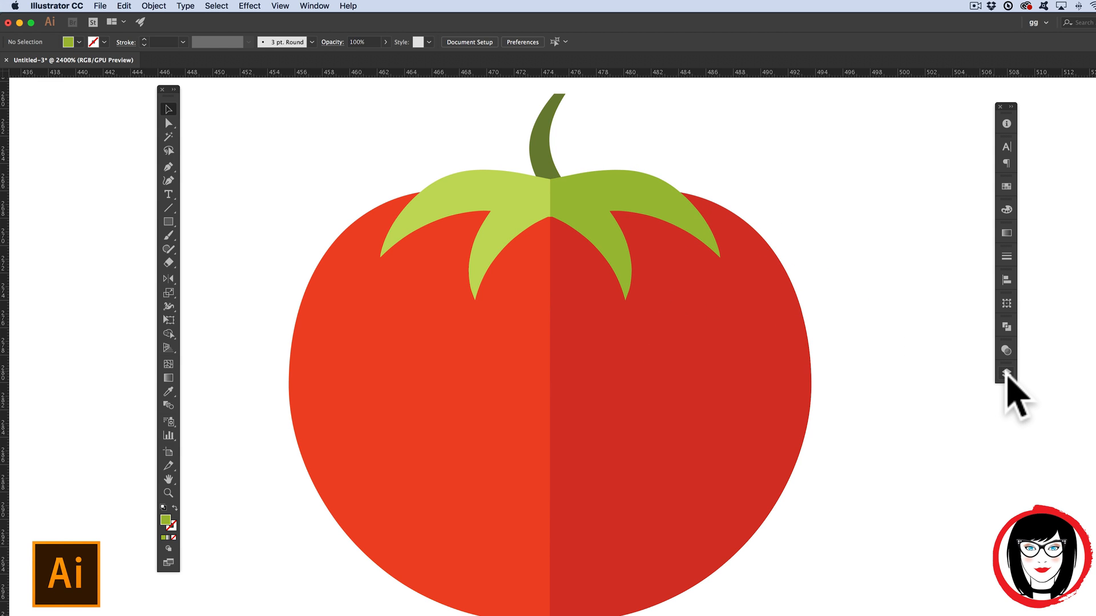
mouse_move(1006, 371)
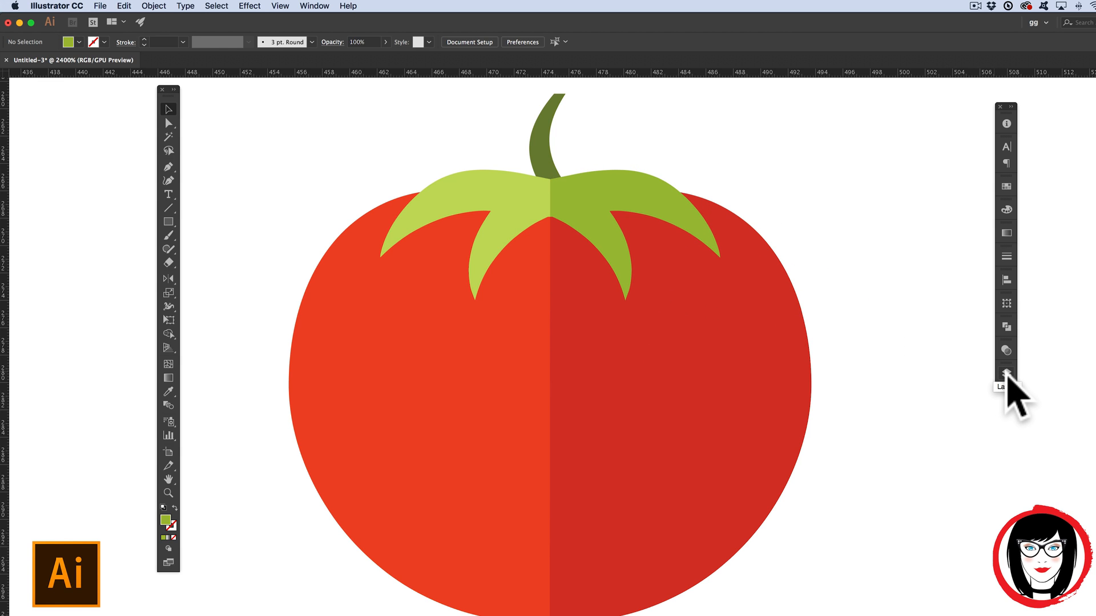
left_click(1005, 373)
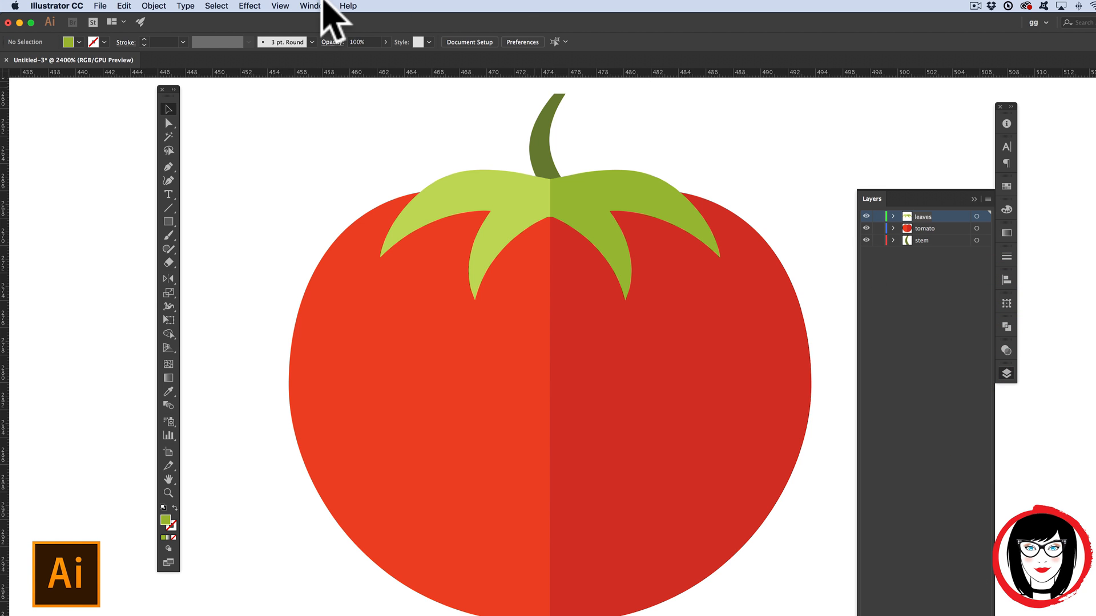
left_click(314, 5)
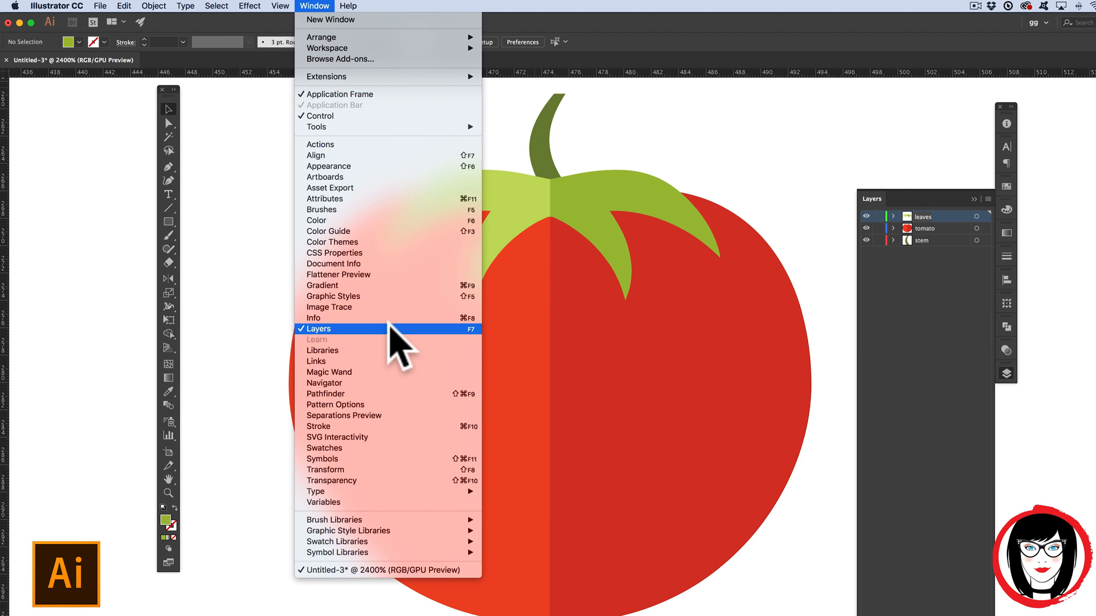
mouse_move(342, 342)
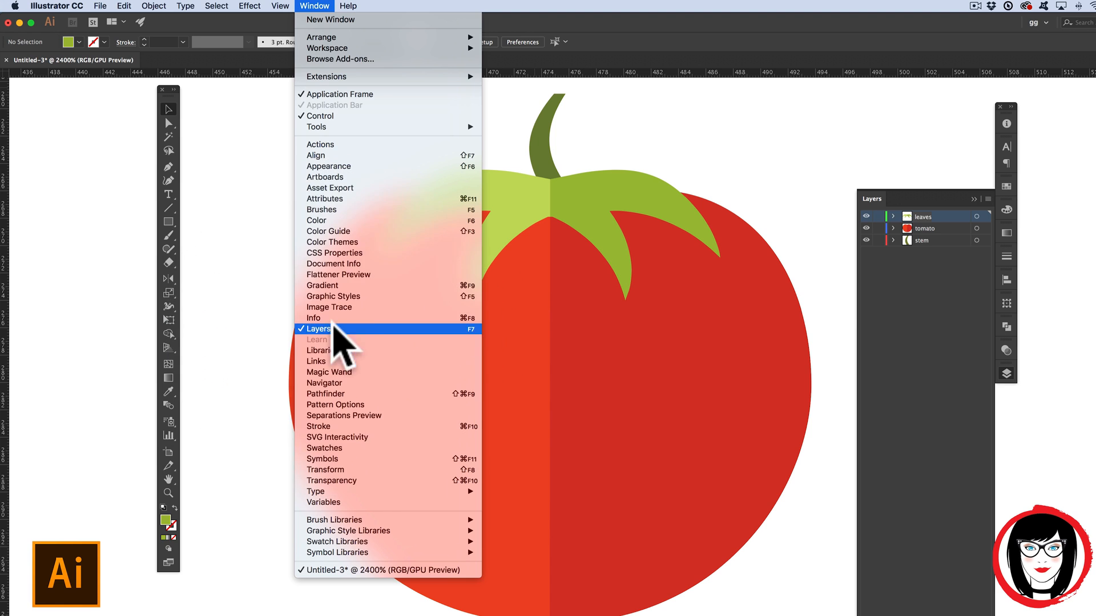
left_click(318, 329)
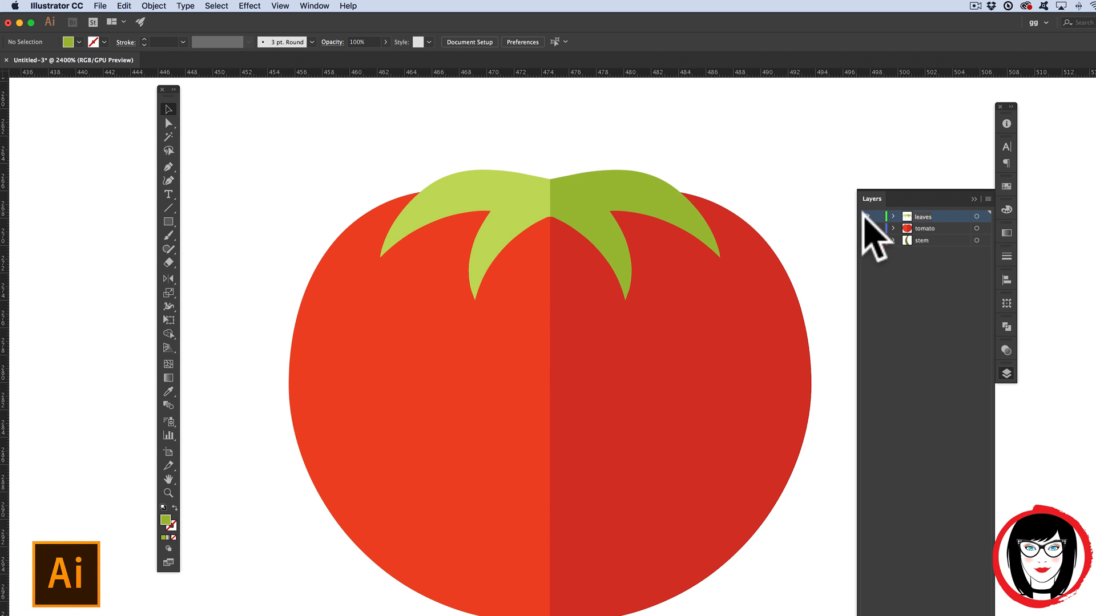
Step: Hide the leaves layer and select the darker right and lighter left tomato halves in turn
left_click(865, 215)
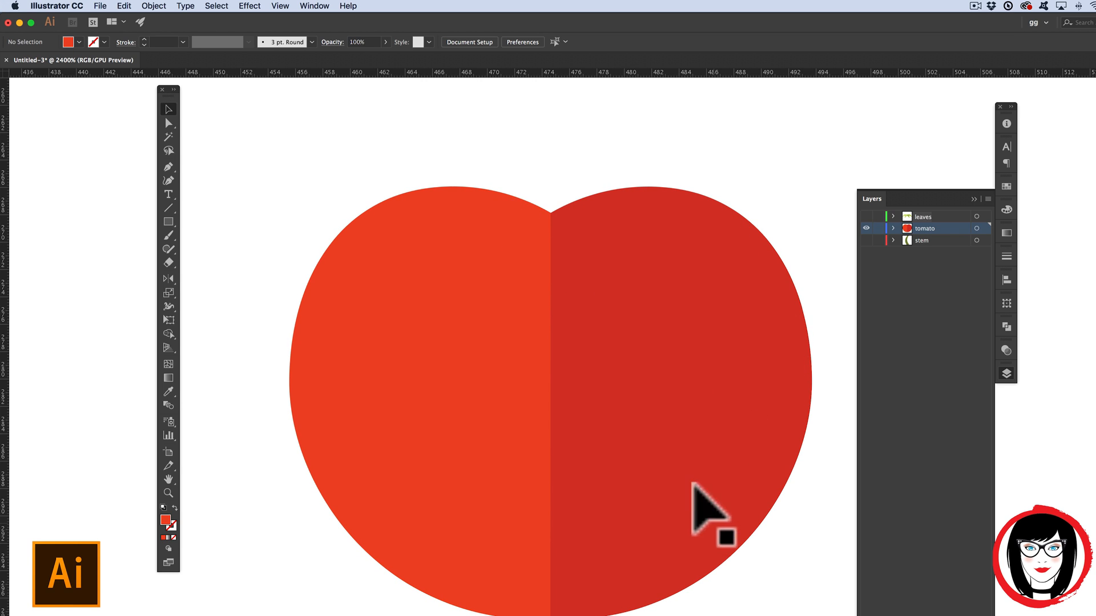
left_click(698, 517)
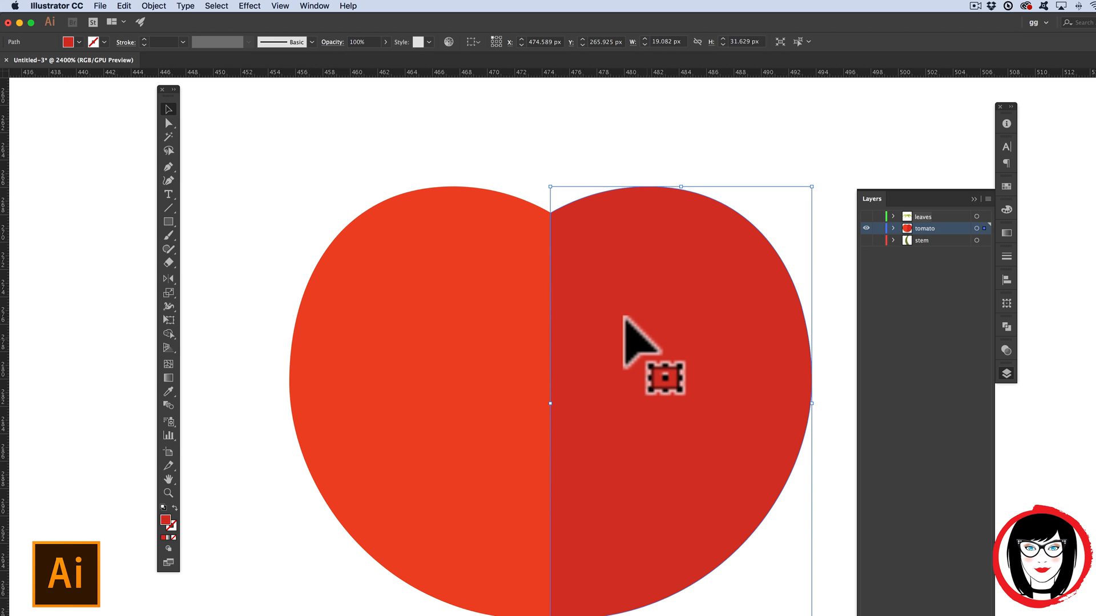
left_click_drag(639, 349, 465, 311)
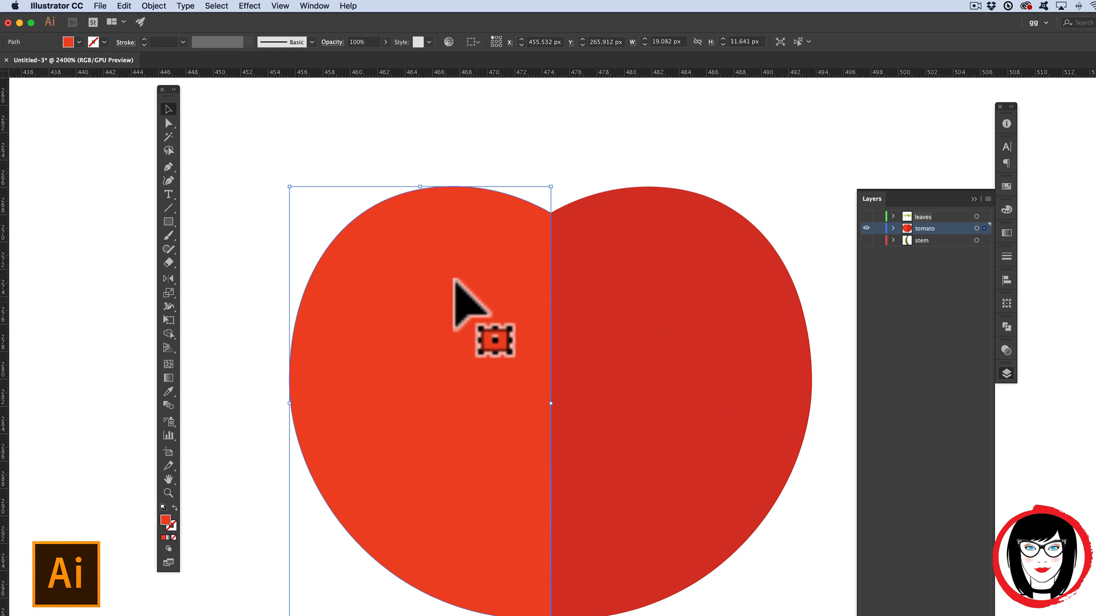
mouse_move(657, 336)
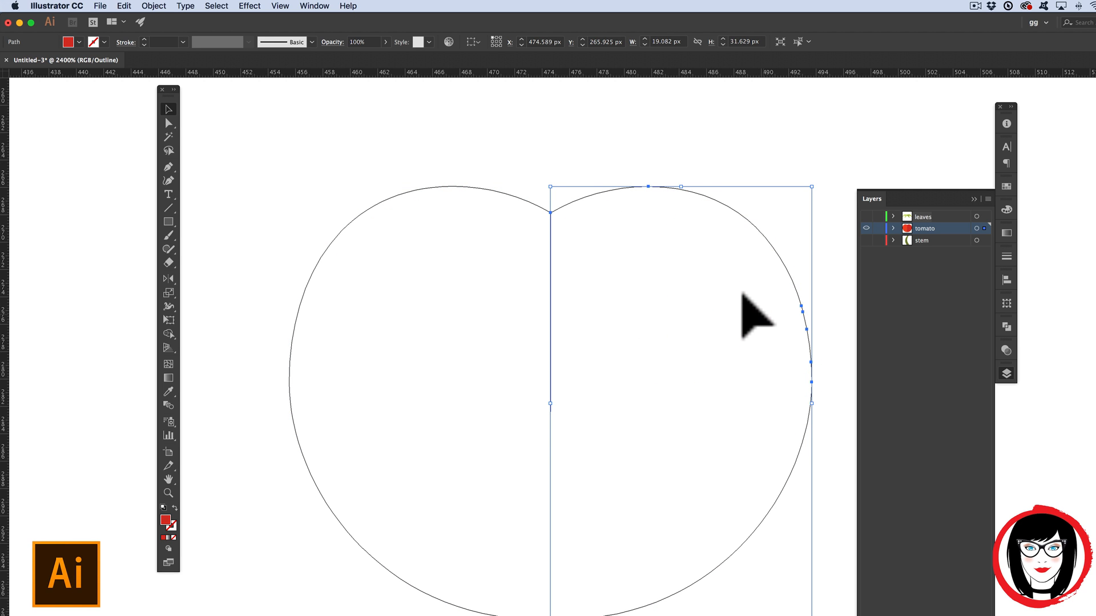
mouse_move(170, 308)
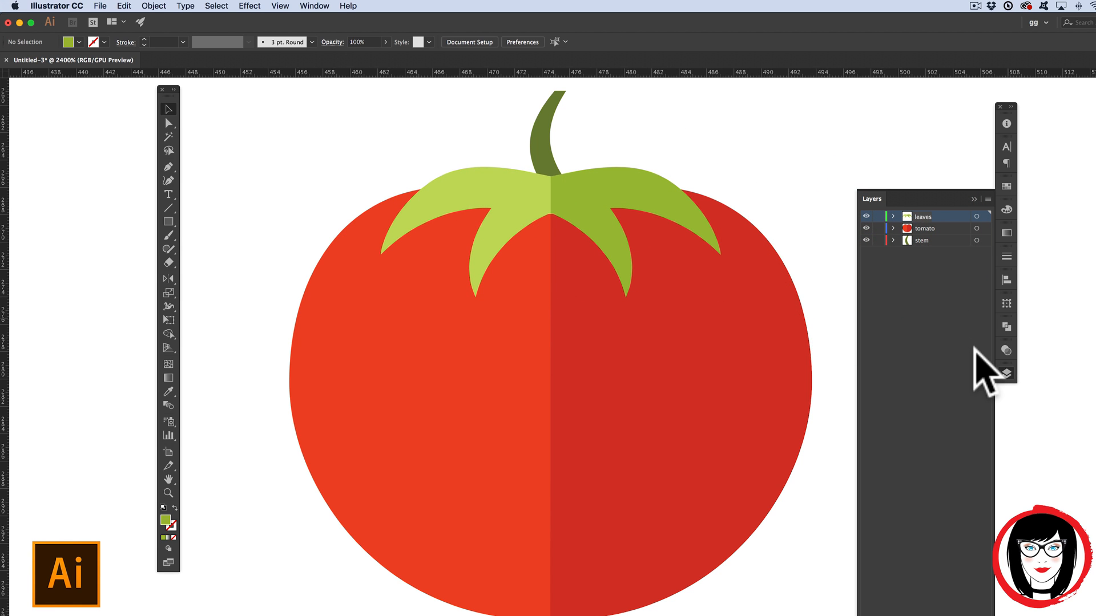
Step: Collapse the Layers panel and copy the remaining lighter left tomato half
left_click(865, 216)
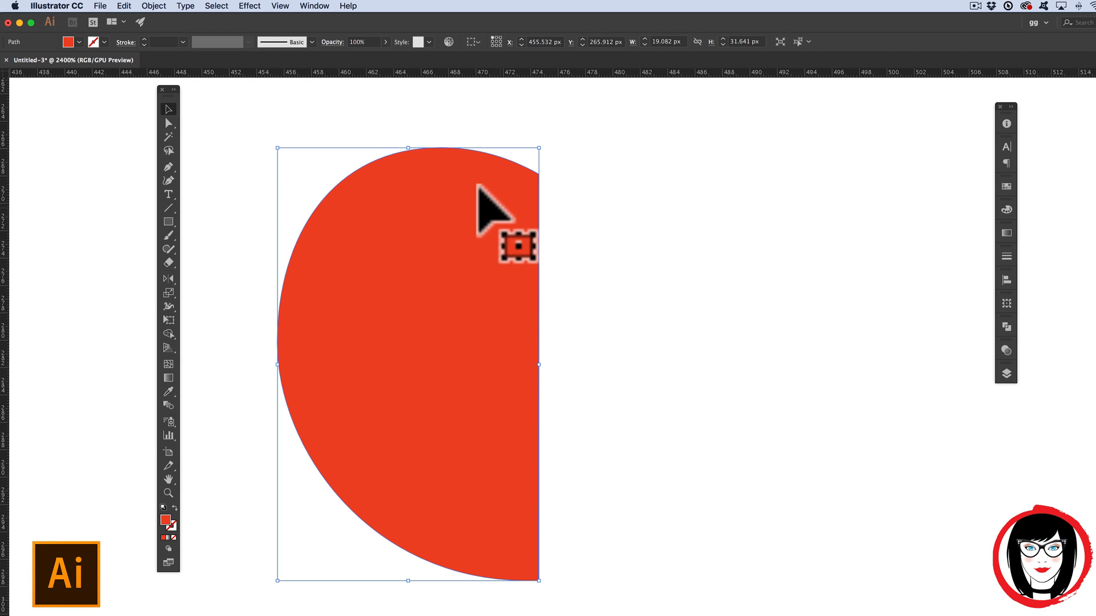
mouse_move(398, 349)
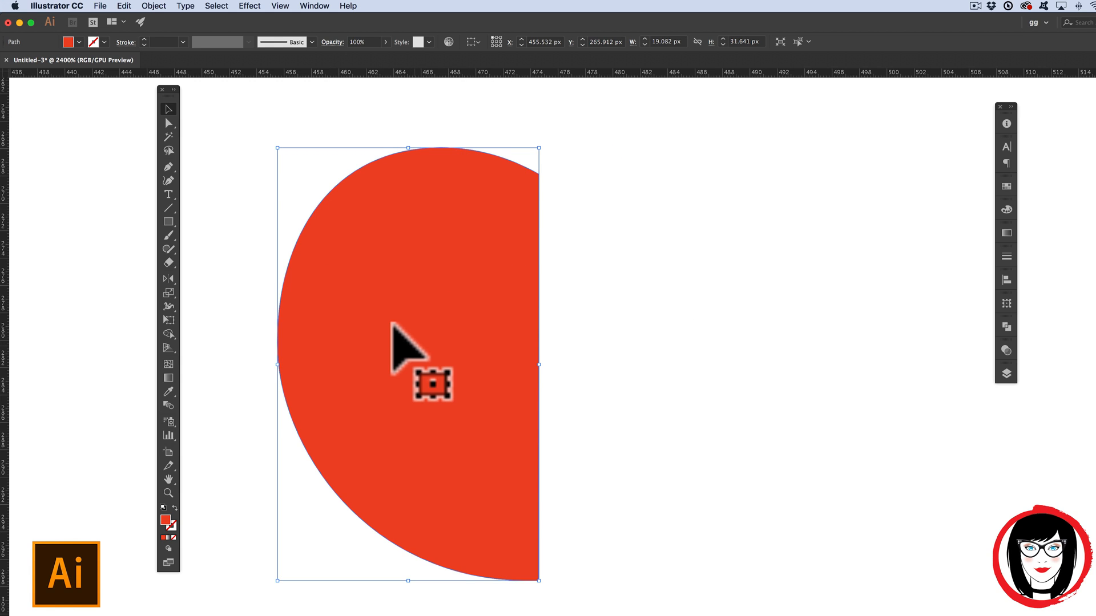
key("cmd+c")
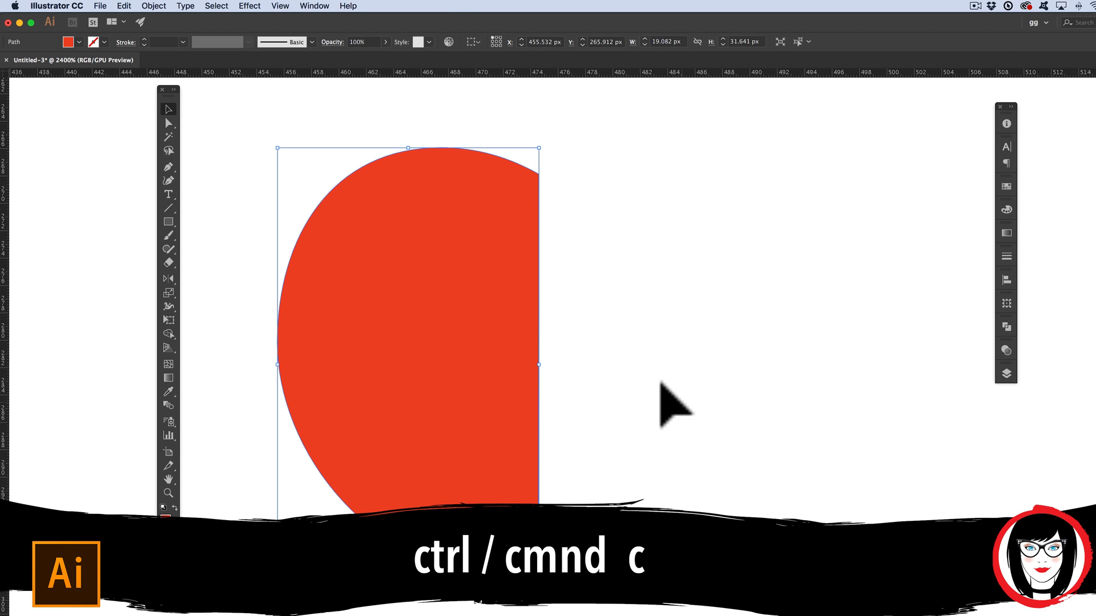
key("cmd+c")
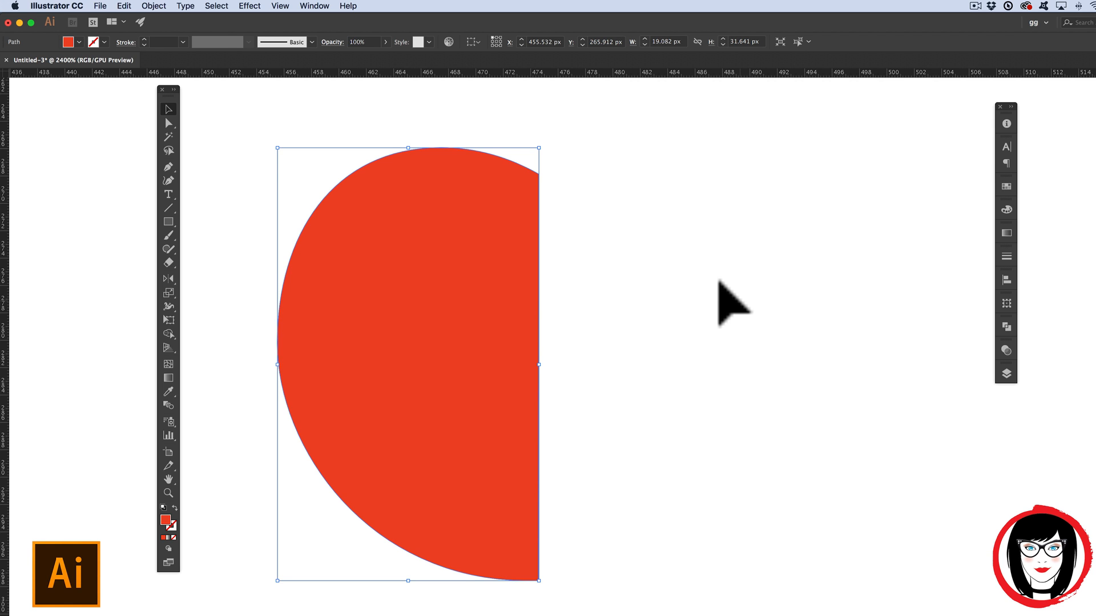
Step: Paste the copied left half in front, exactly over the original
left_click(123, 6)
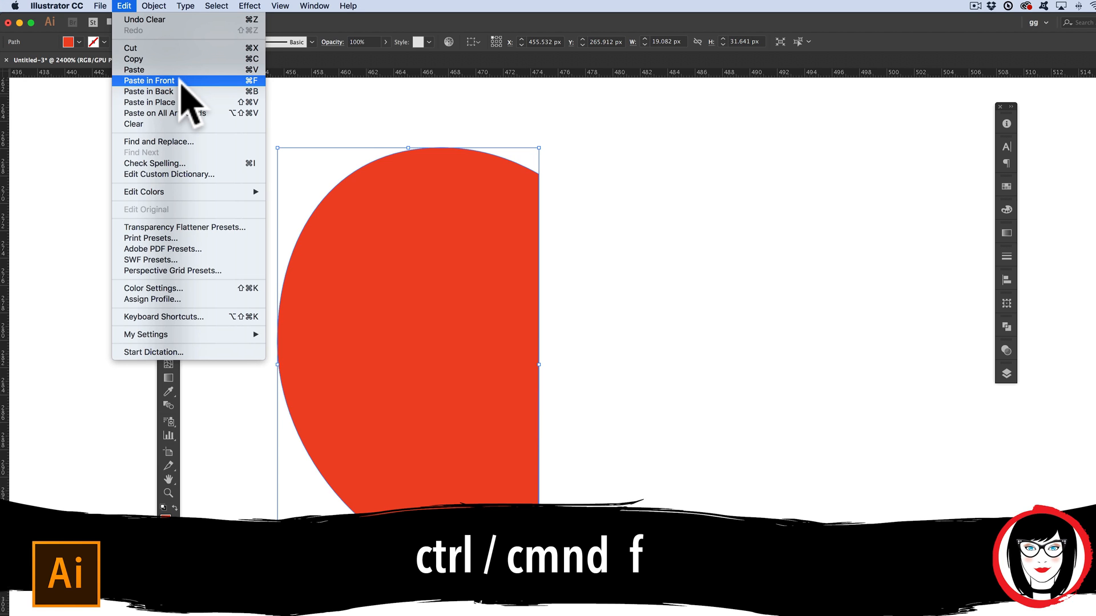
mouse_move(148, 91)
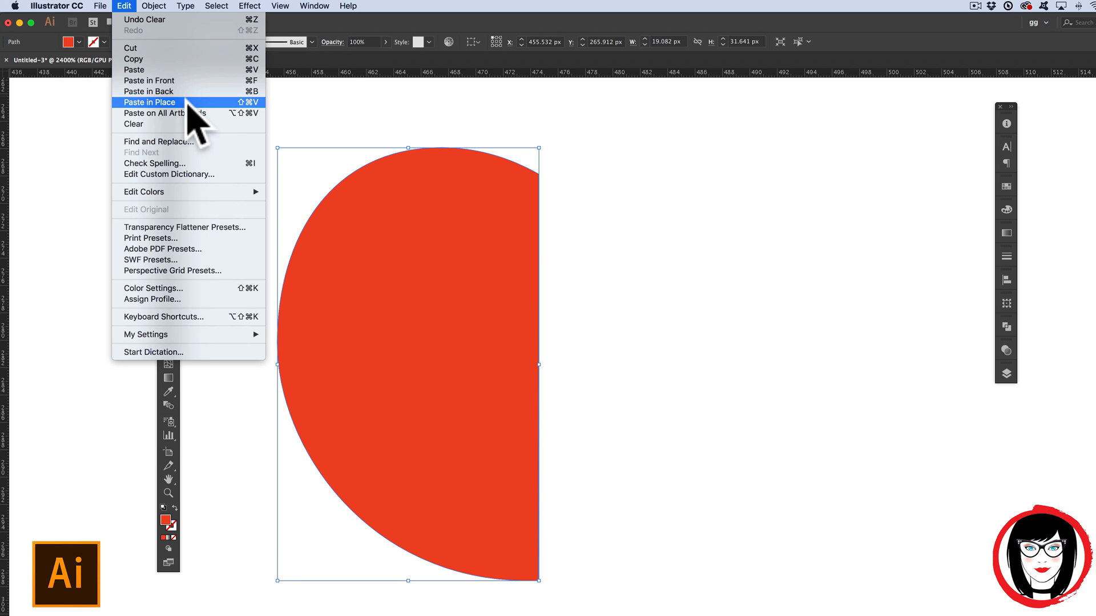
mouse_move(174, 81)
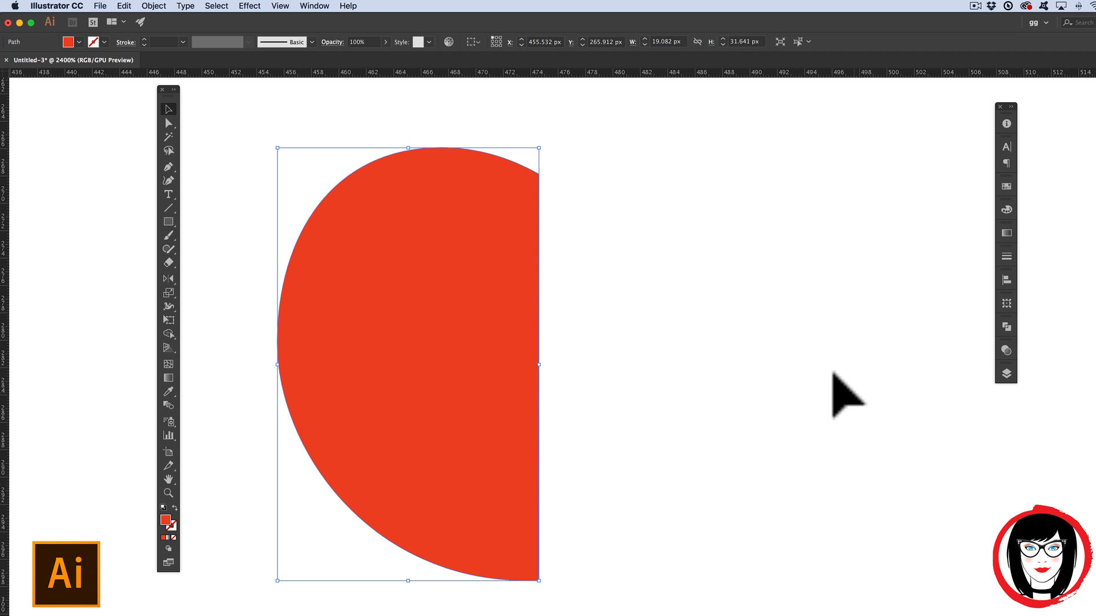
Step: Reflect a copy of the half across the vertical axis and check the joined body in Outline view
left_click(153, 5)
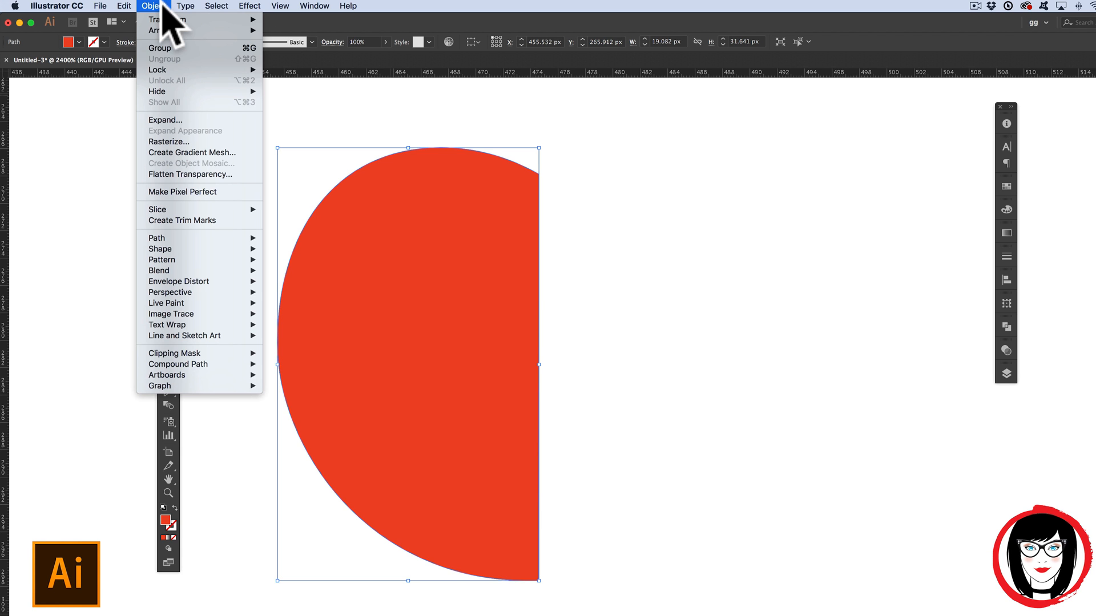
mouse_move(168, 19)
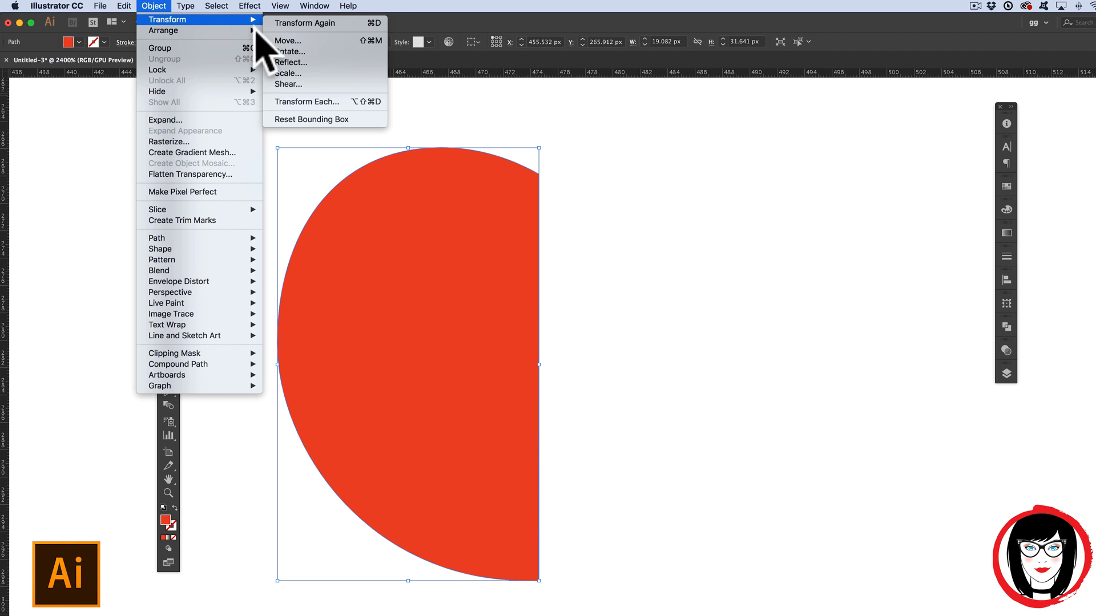
left_click(290, 62)
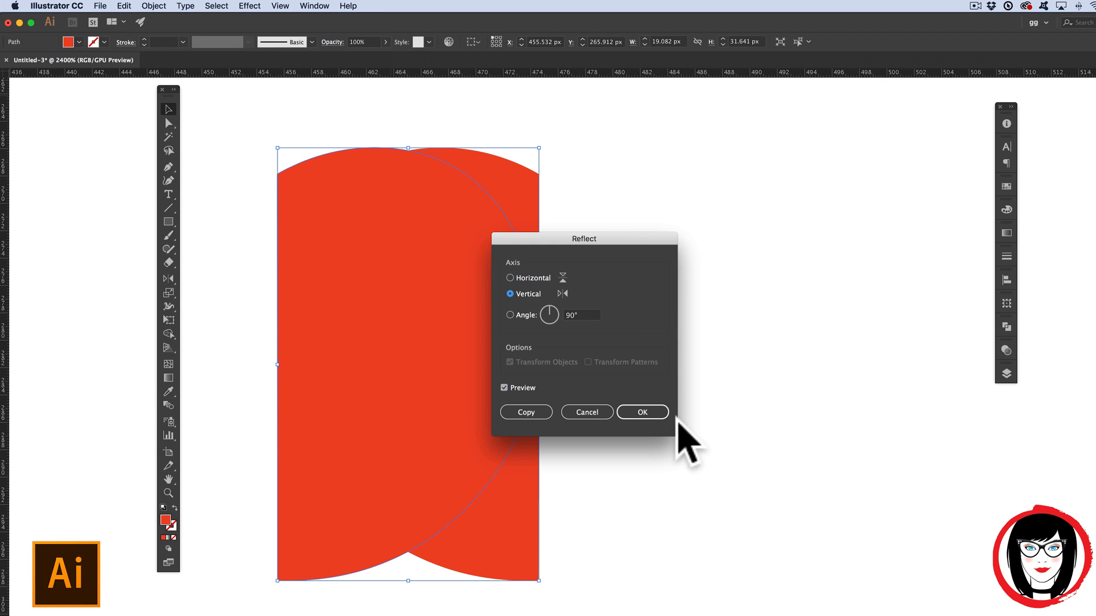
left_click_drag(583, 239, 867, 202)
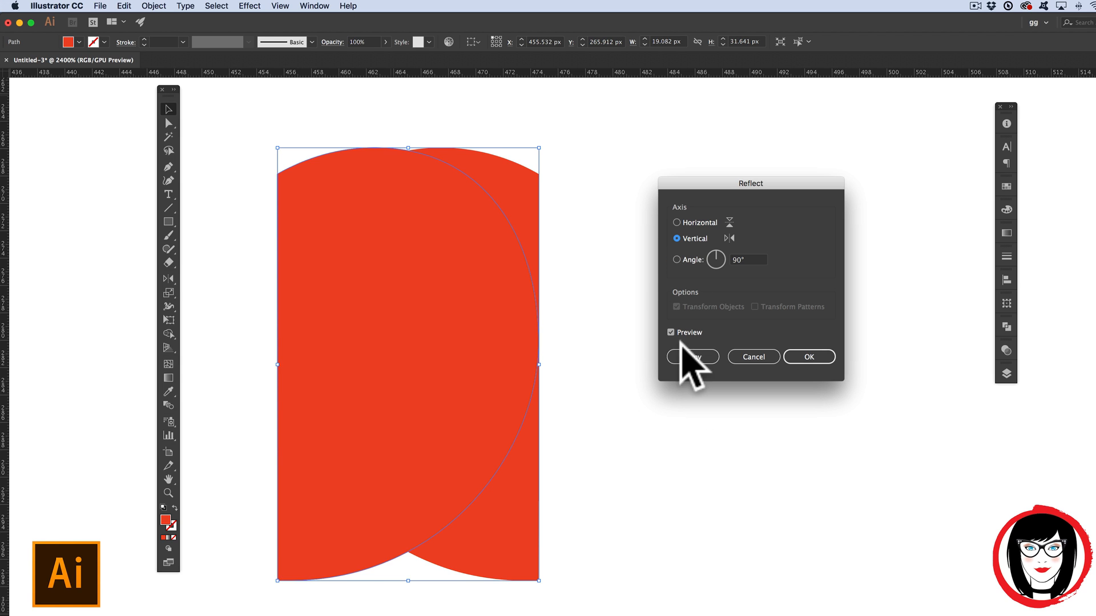
left_click(672, 332)
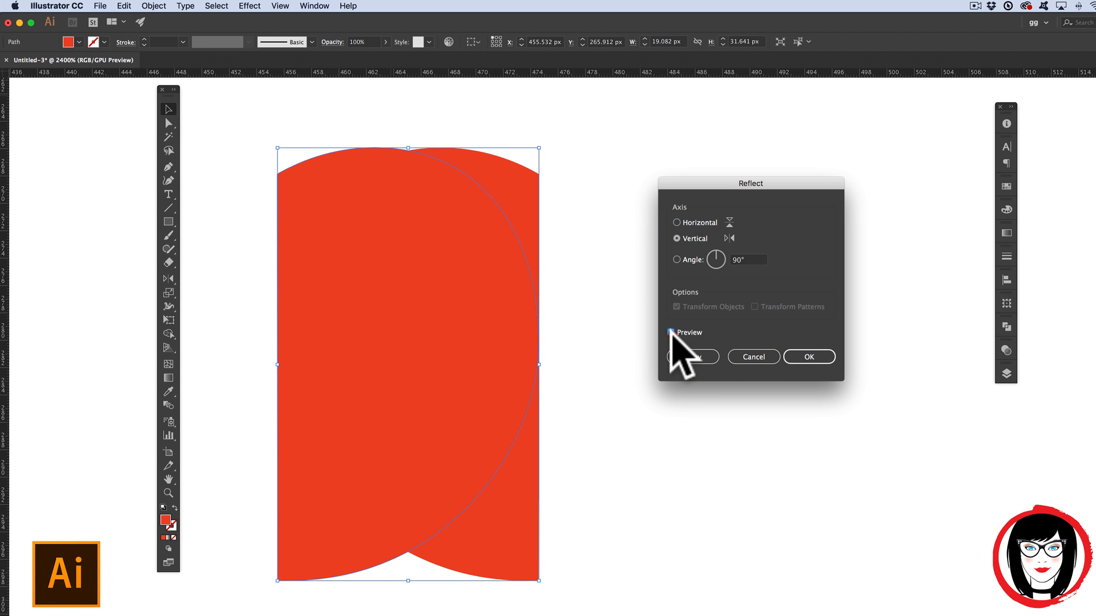
left_click(671, 333)
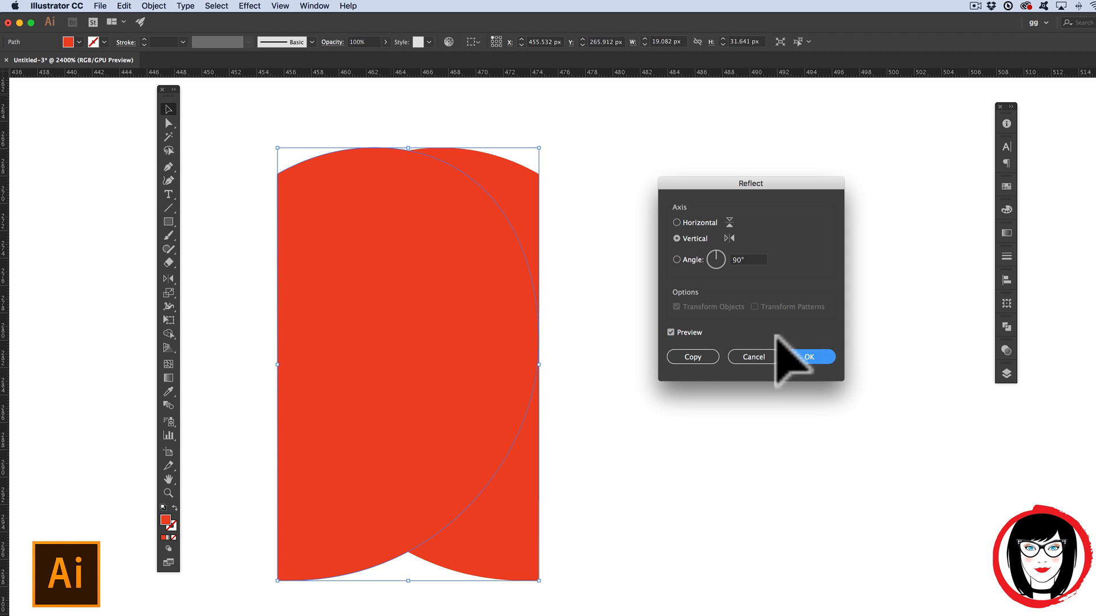
left_click(809, 357)
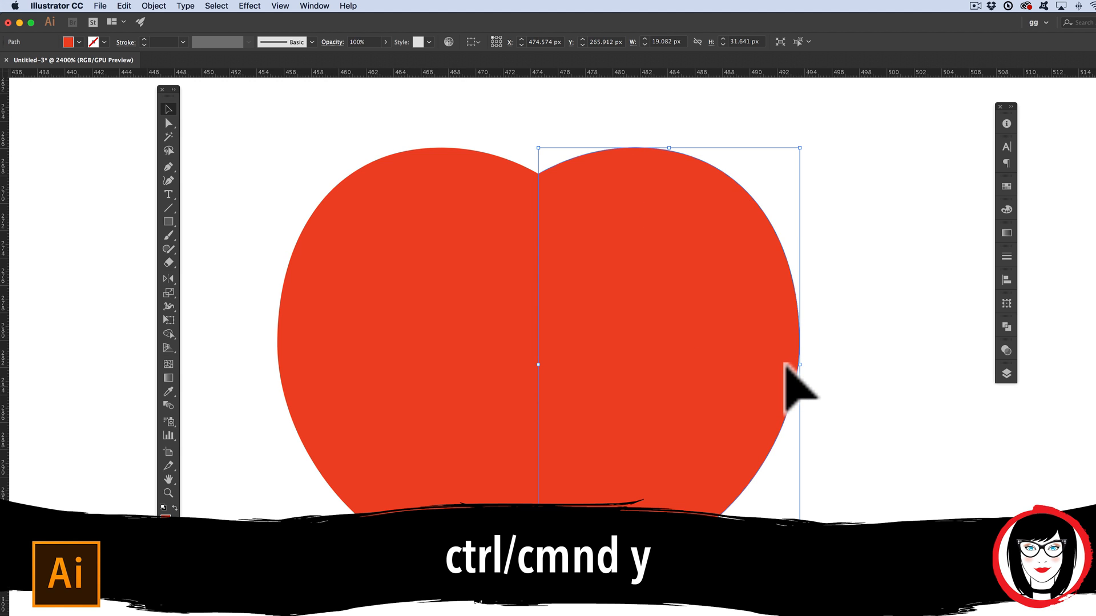
key("cmd+y")
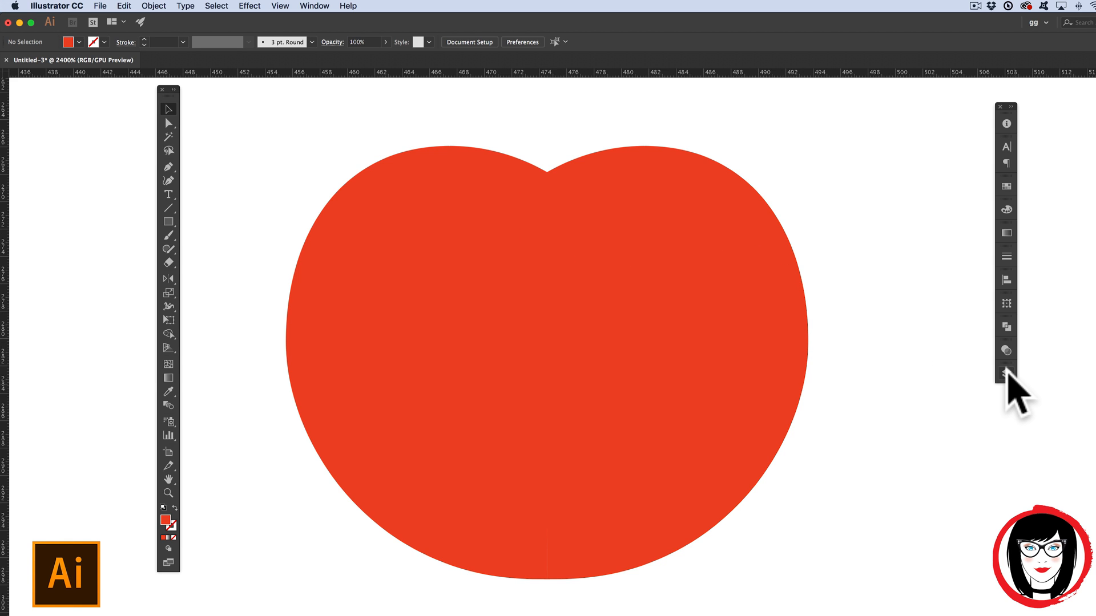
Step: Bring the left leaf half onto the tomato and select it
left_click(1006, 374)
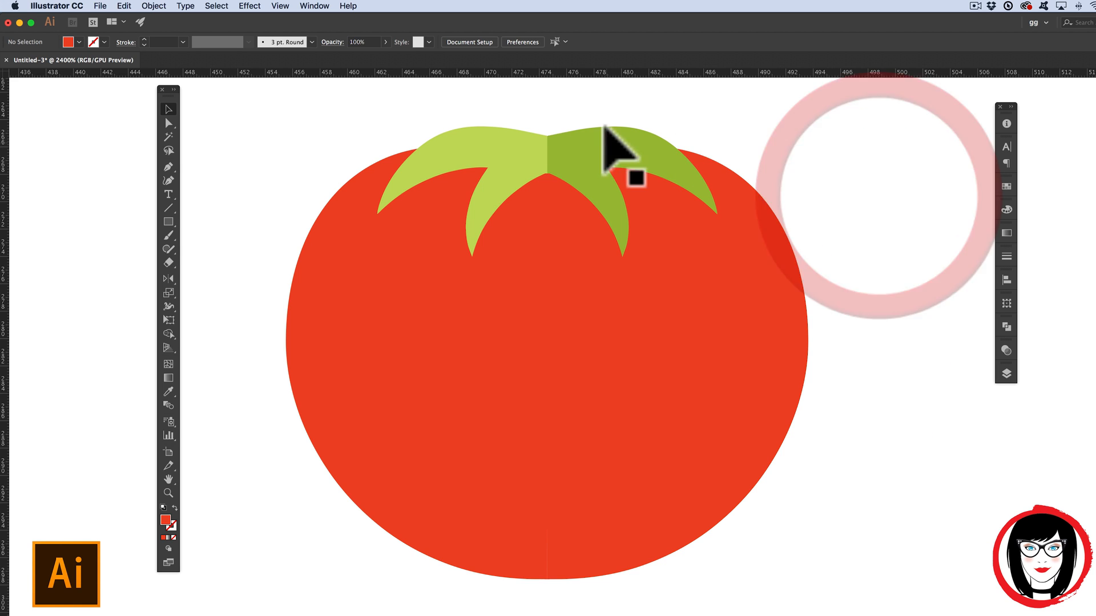
left_click(615, 153)
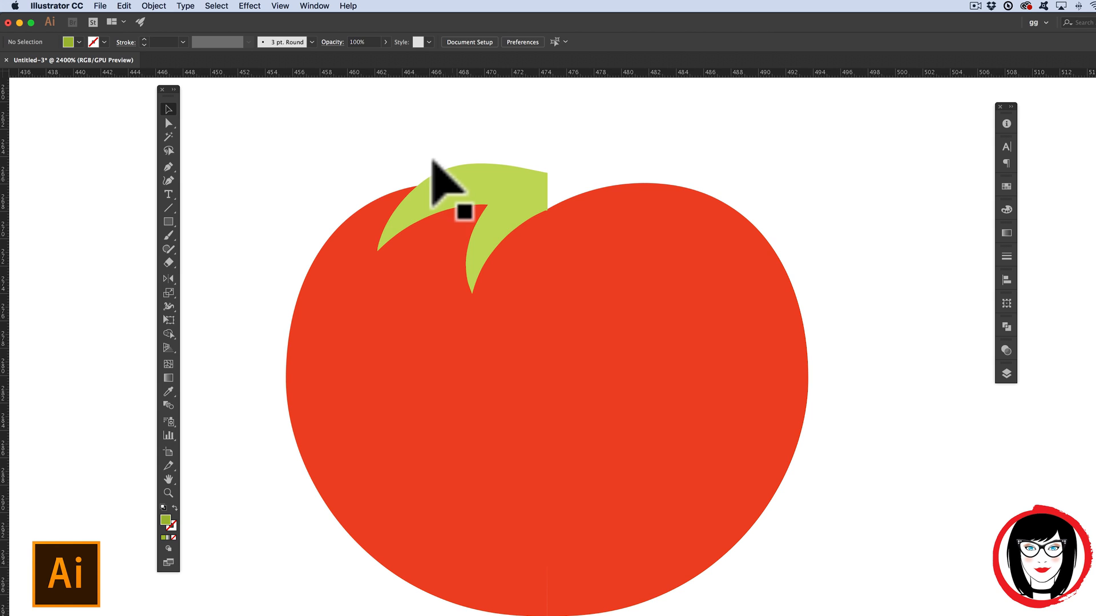
left_click(464, 213)
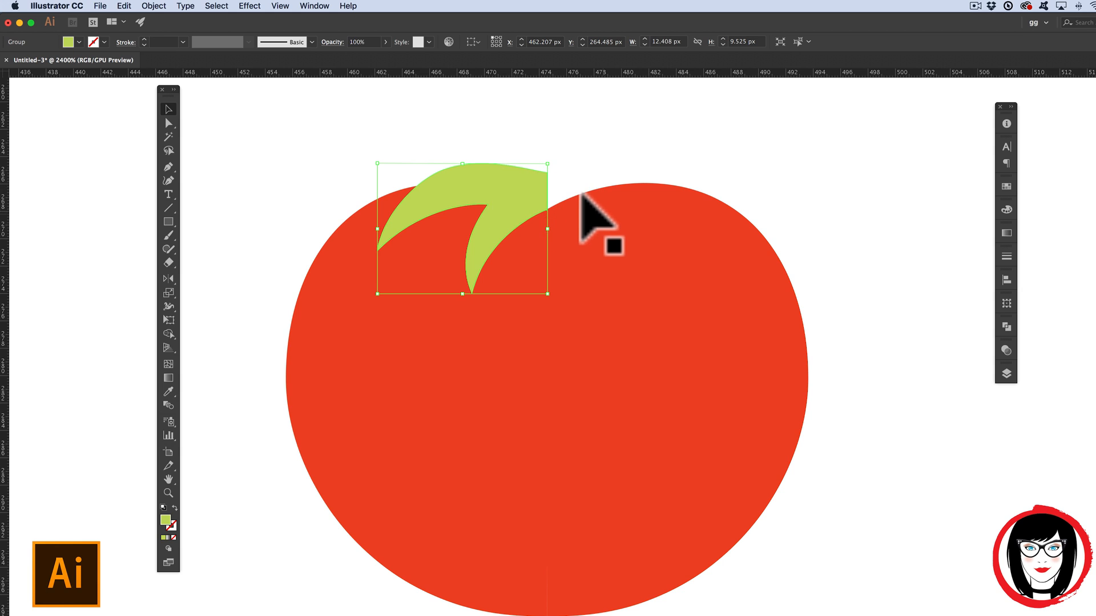
mouse_move(529, 202)
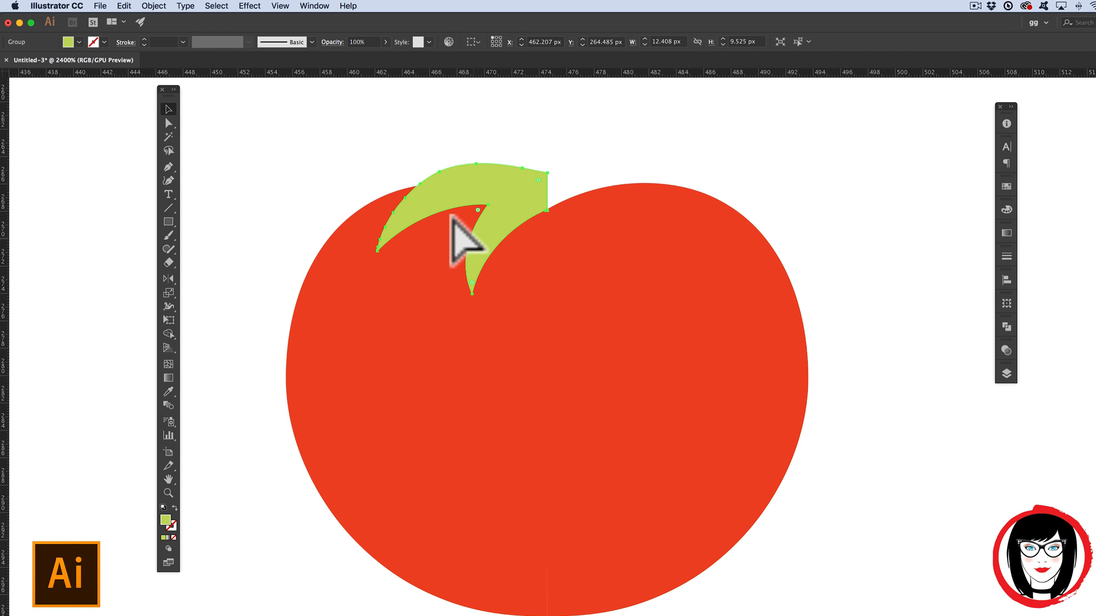
Step: Reflect the leaf half vertically and place the mirrored copy on the right
key("cmd+c")
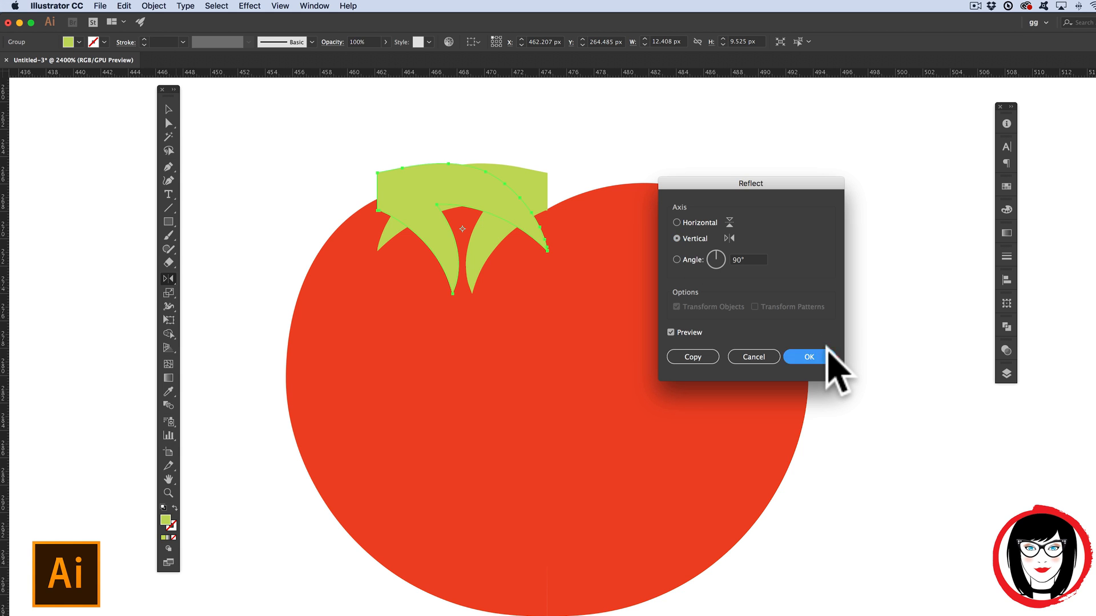
left_click(806, 356)
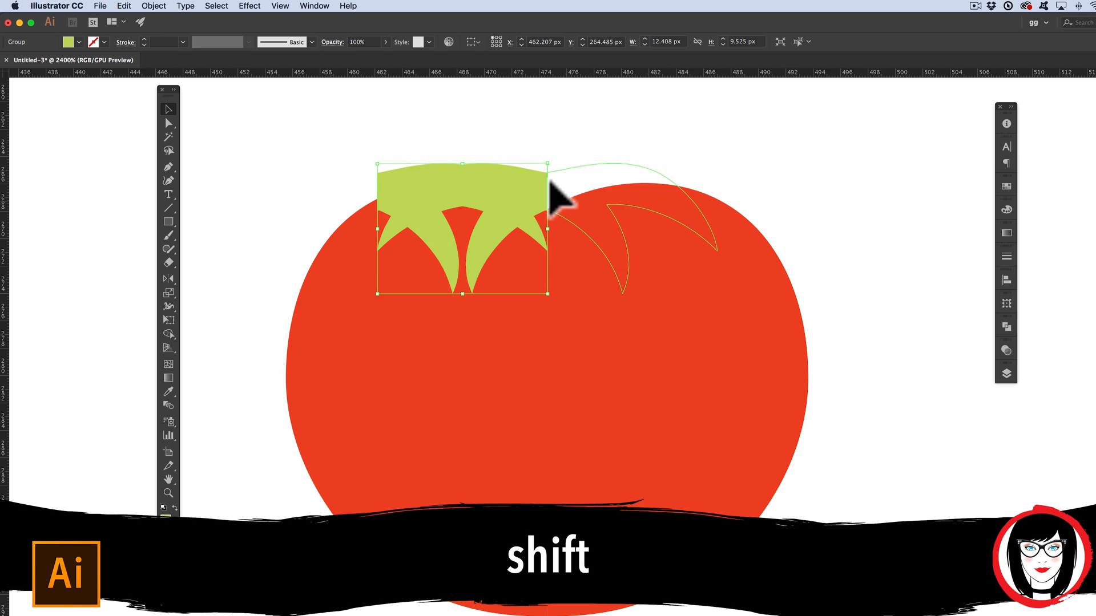
left_click(769, 203)
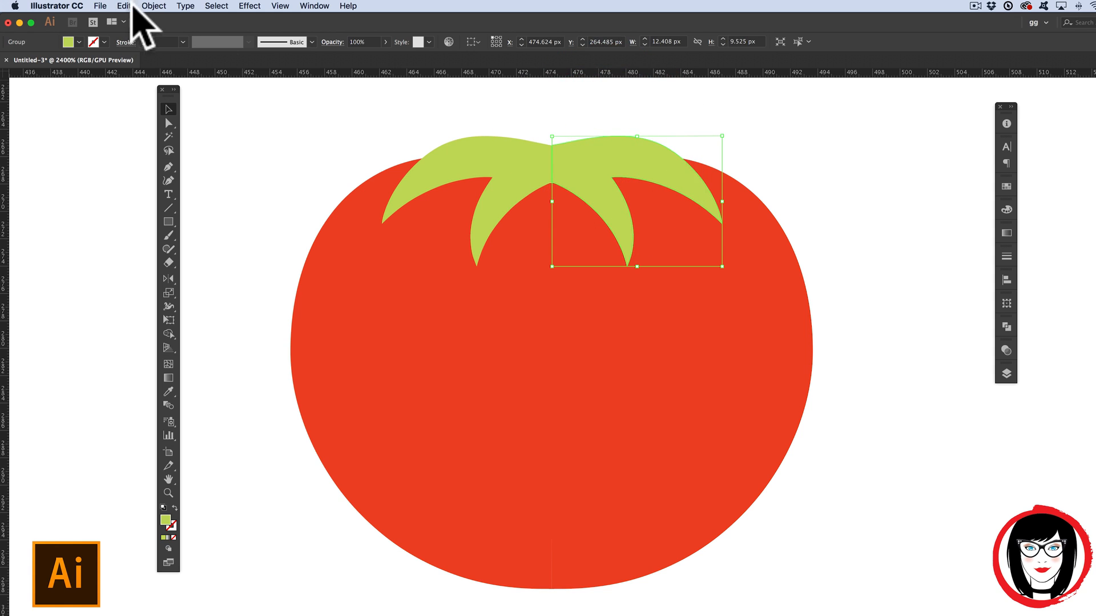
mouse_move(171, 307)
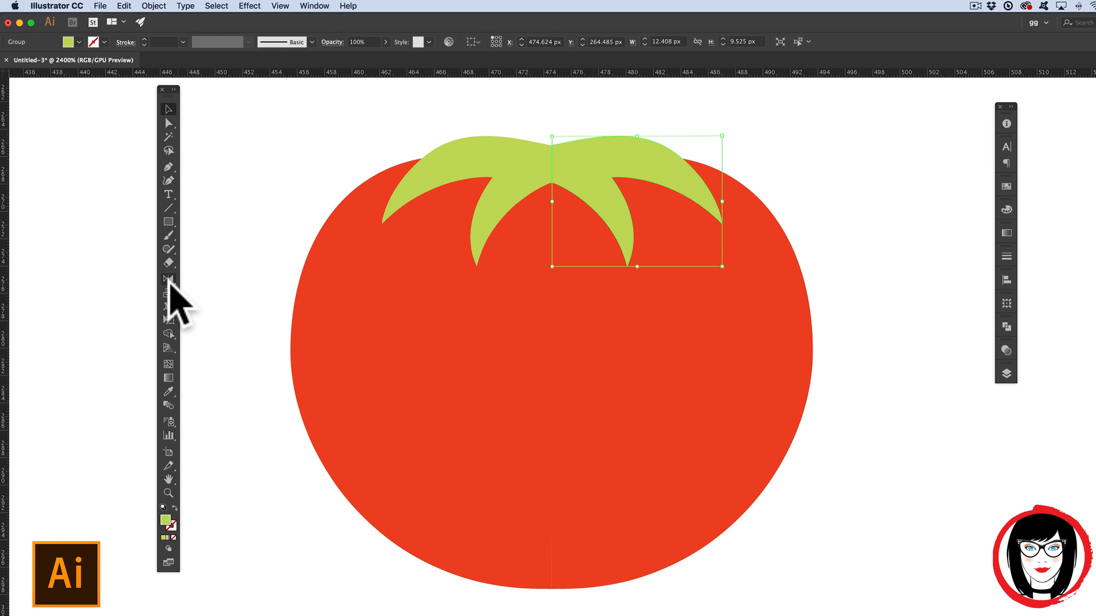
Step: Copy the left tomato and leaf halves together and paste the duplicate in front
left_click(153, 5)
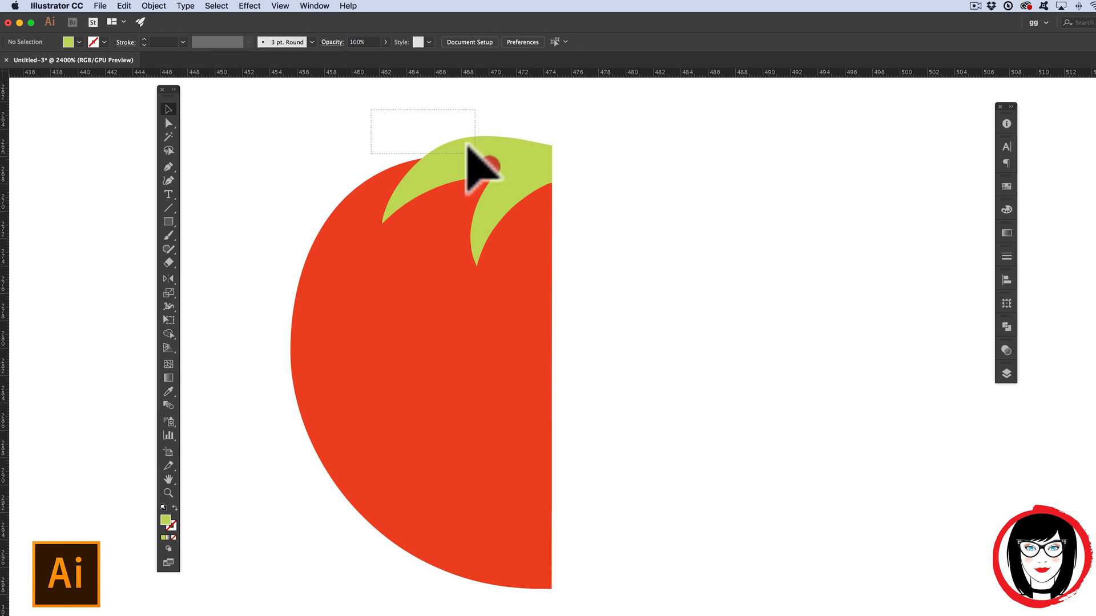
key("cmd+c")
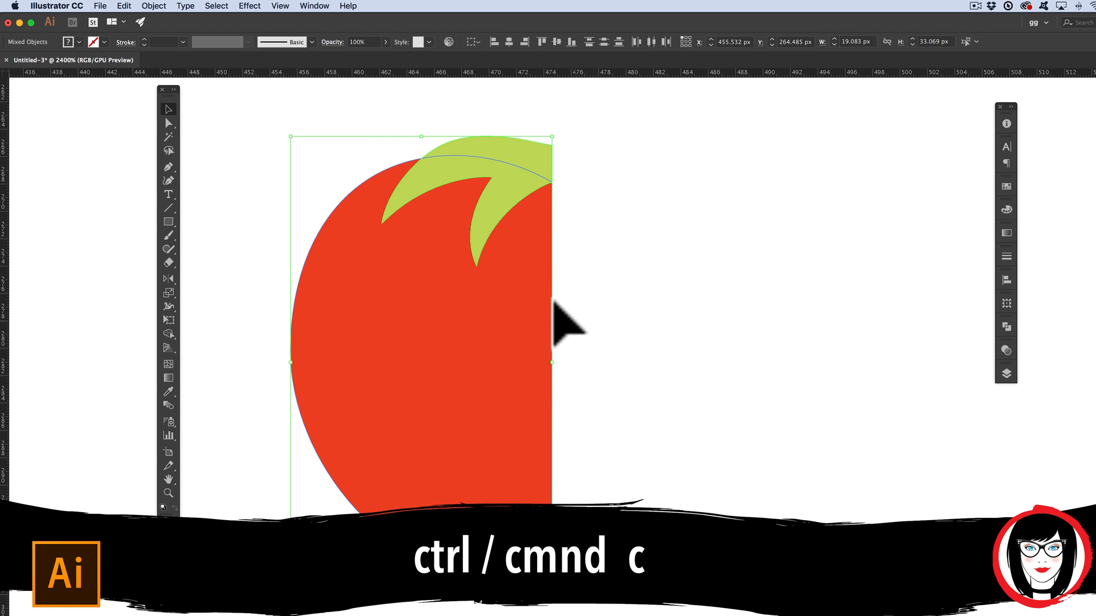
key("cmd+c")
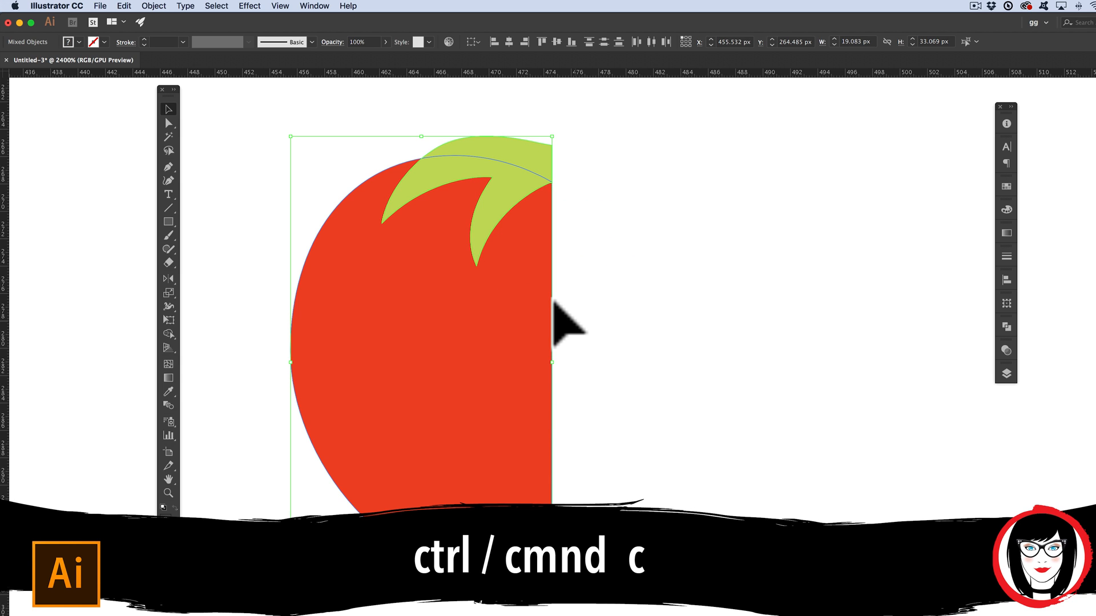
key("cmd+f")
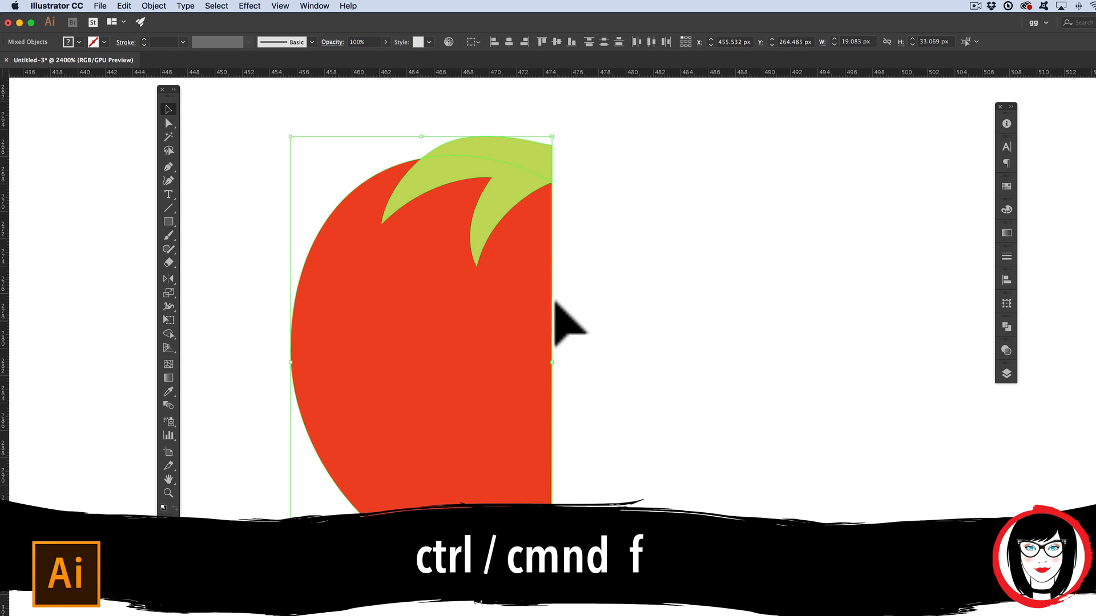
key("cmd+f")
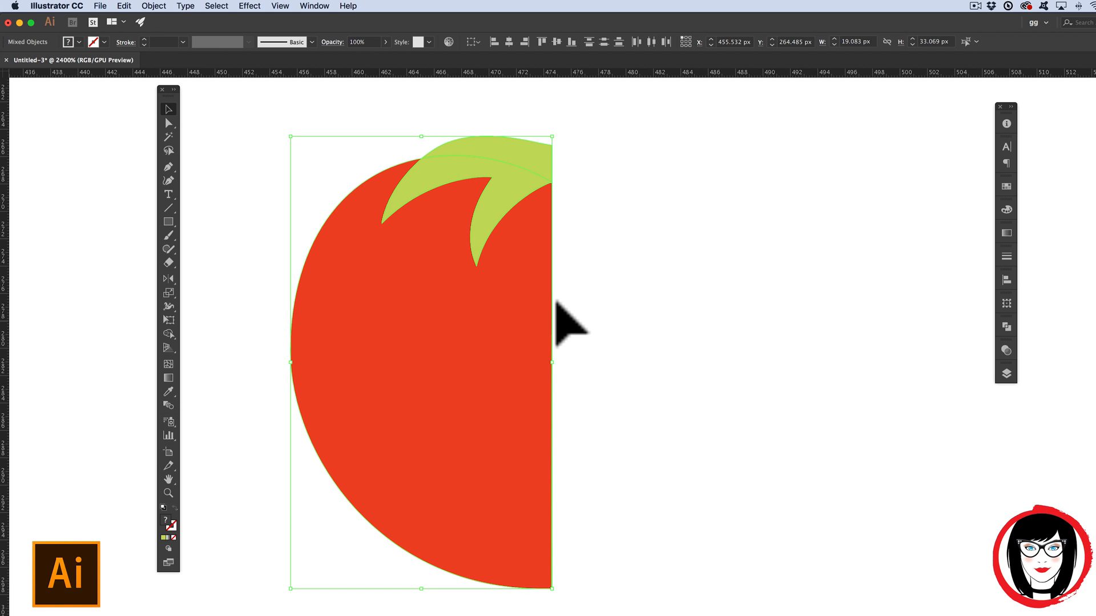
mouse_move(1033, 314)
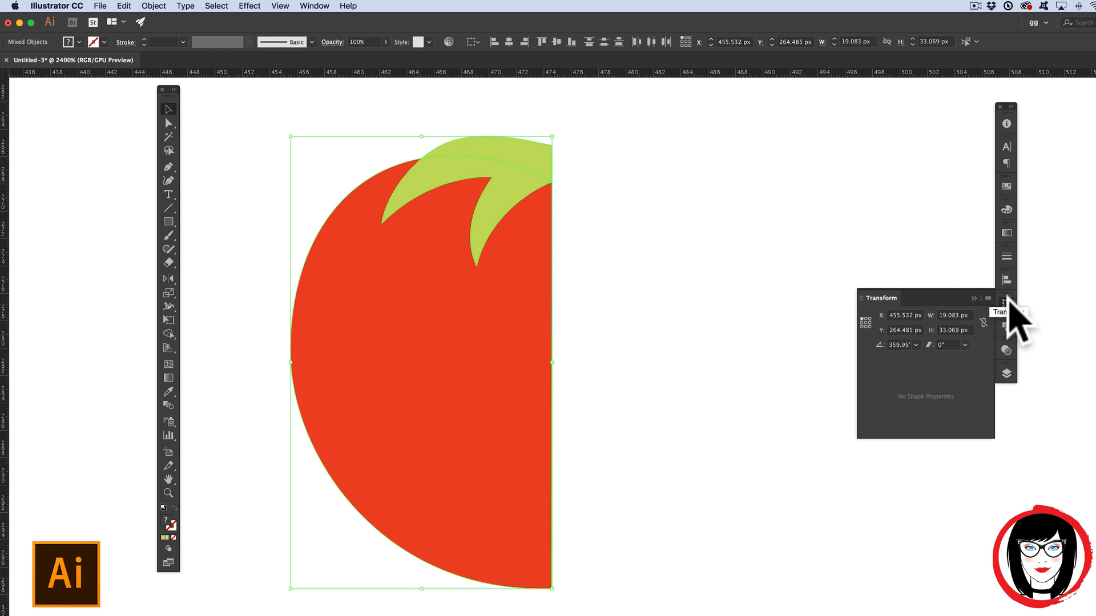
Step: Flip the duplicated halves horizontally via the Transform panel to complete the tomato, then deselect
left_click(314, 6)
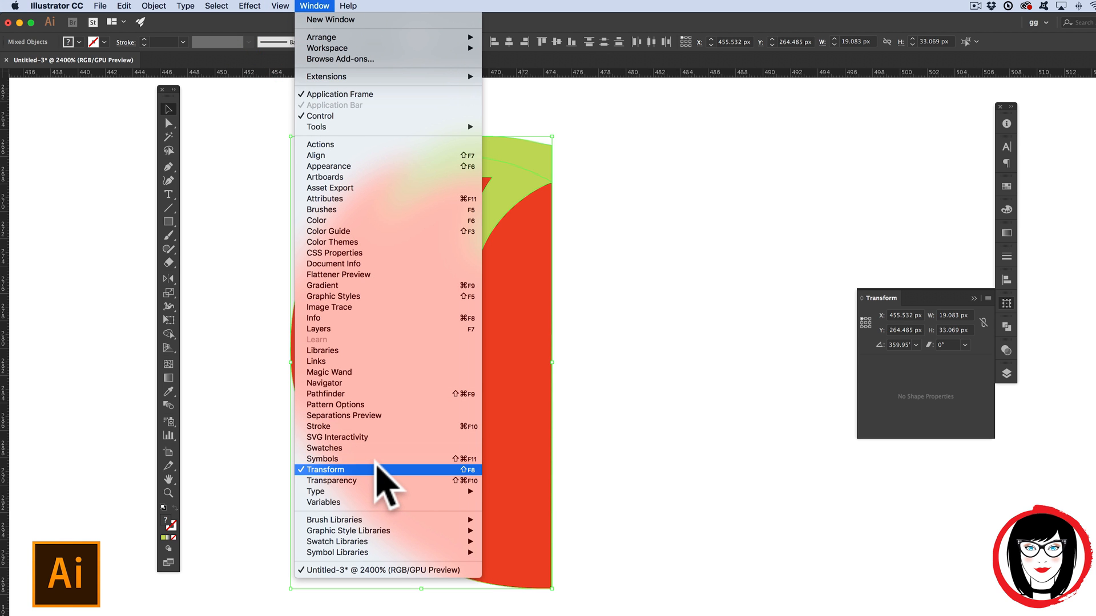
mouse_move(843, 367)
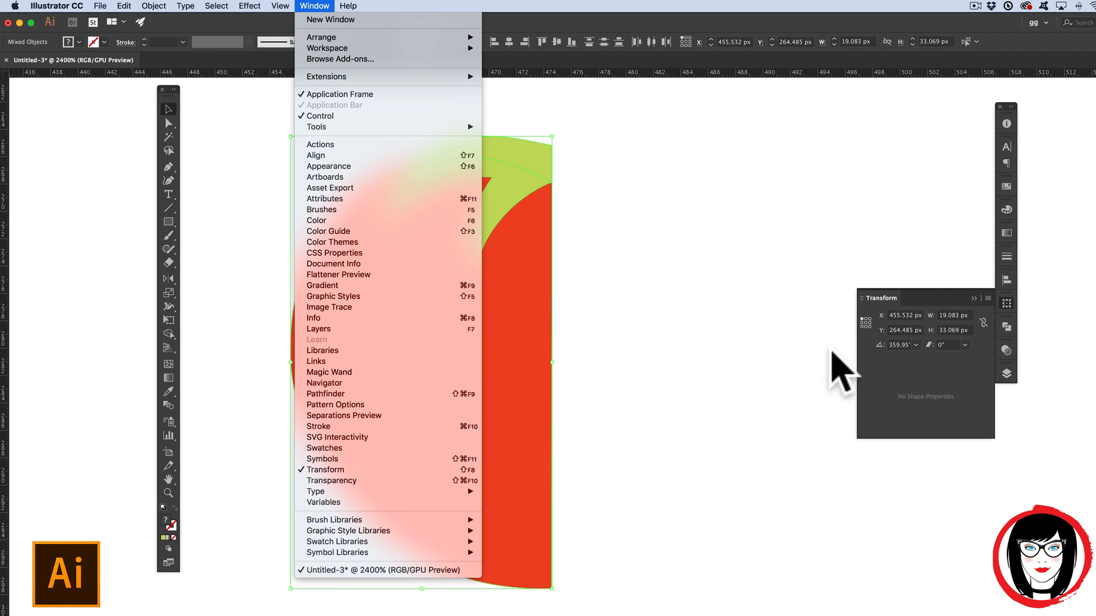
left_click(987, 299)
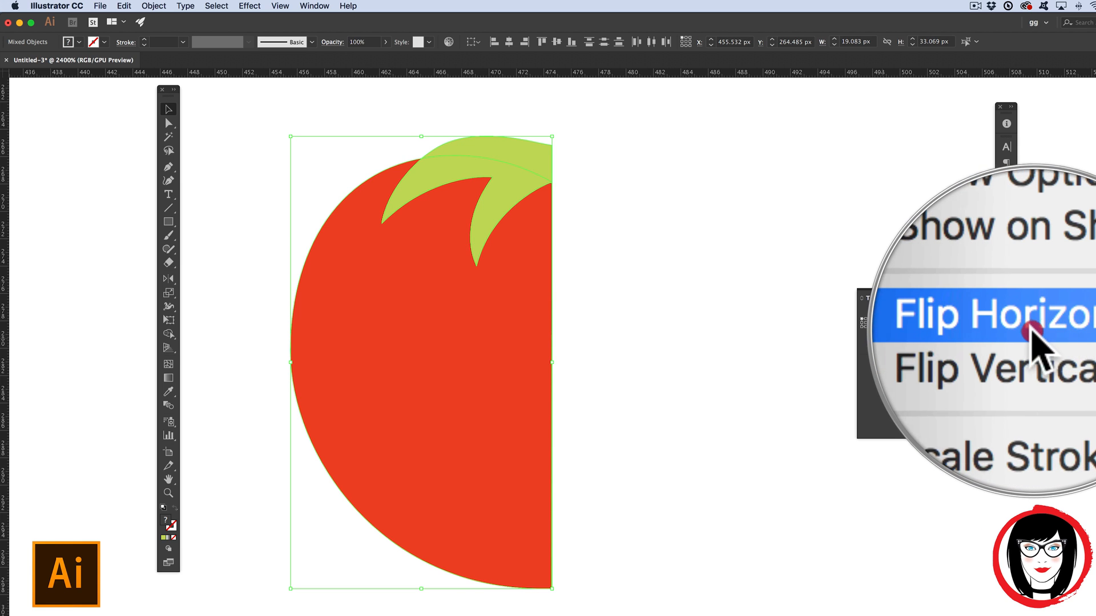
mouse_move(1034, 342)
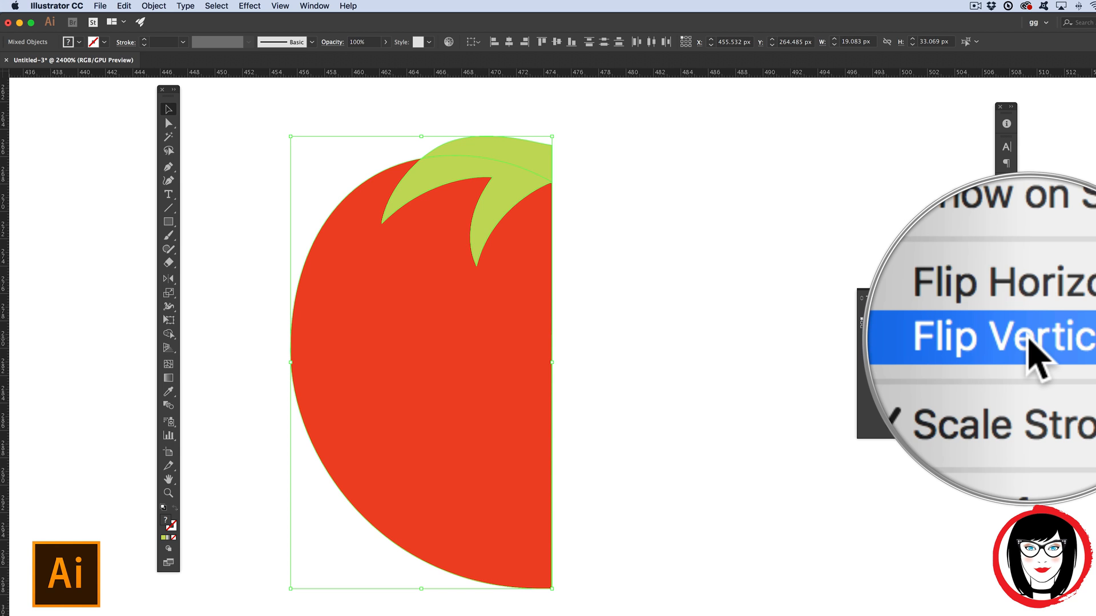
left_click(1006, 337)
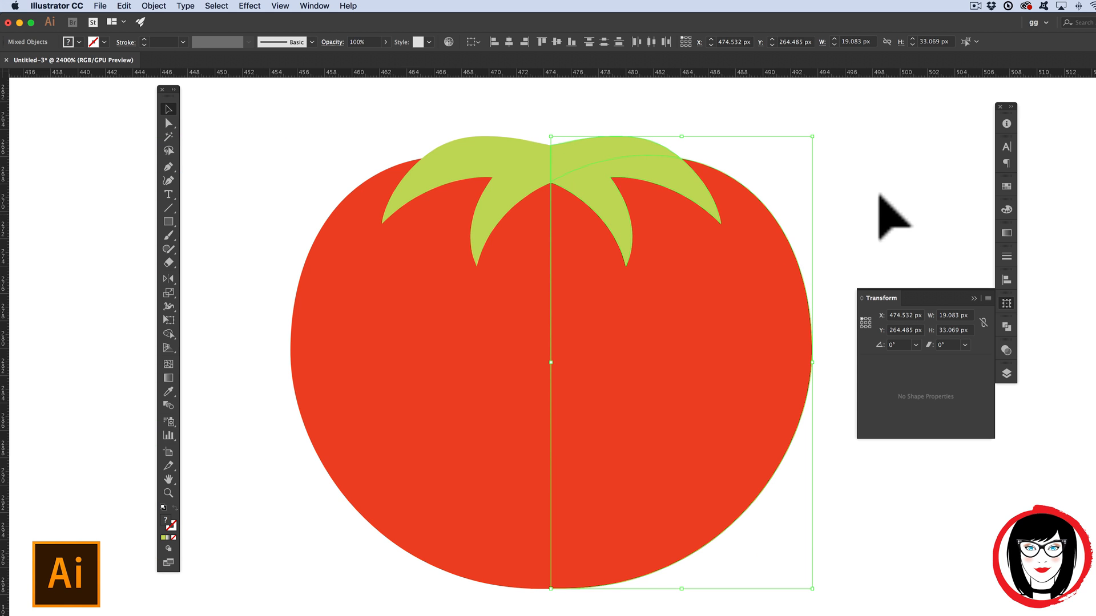
left_click(552, 189)
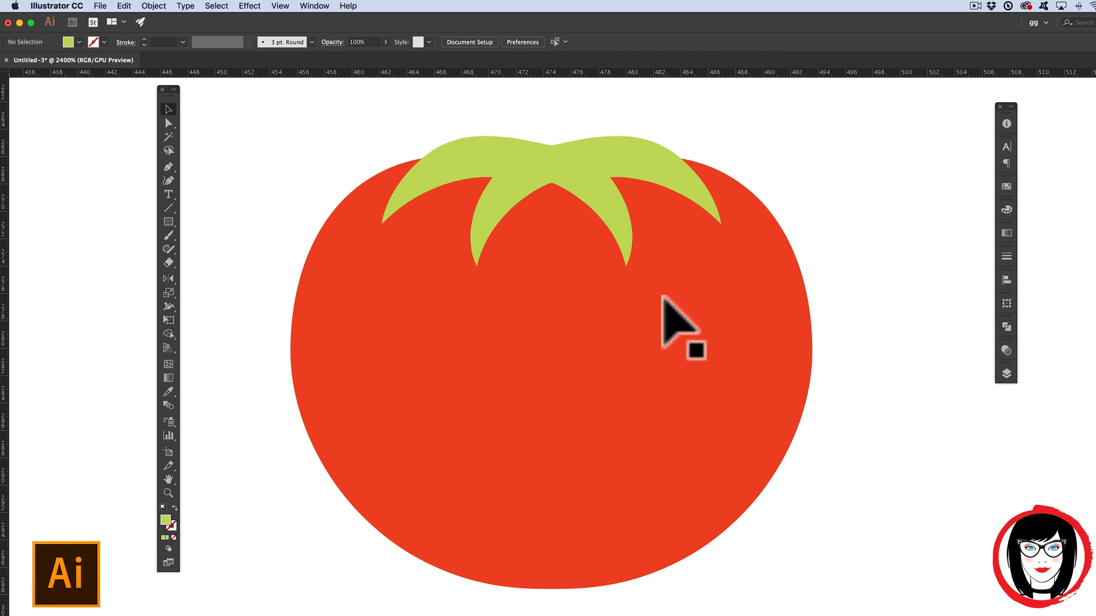
mouse_move(863, 549)
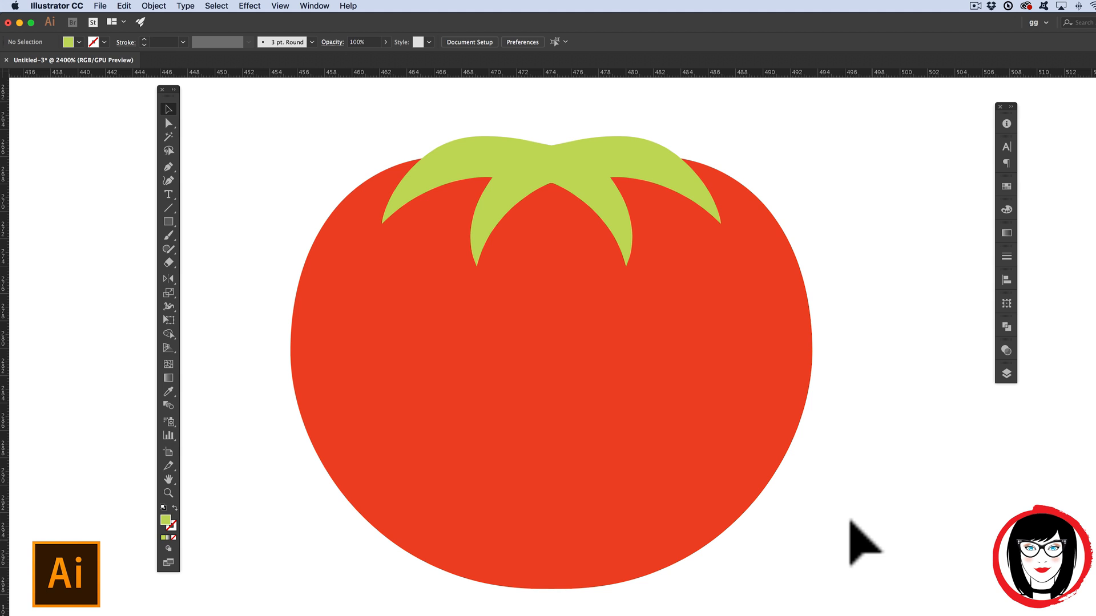
Step: Fill the right body half darker red and its leaves dark green from the Swatches panel
left_click(1006, 209)
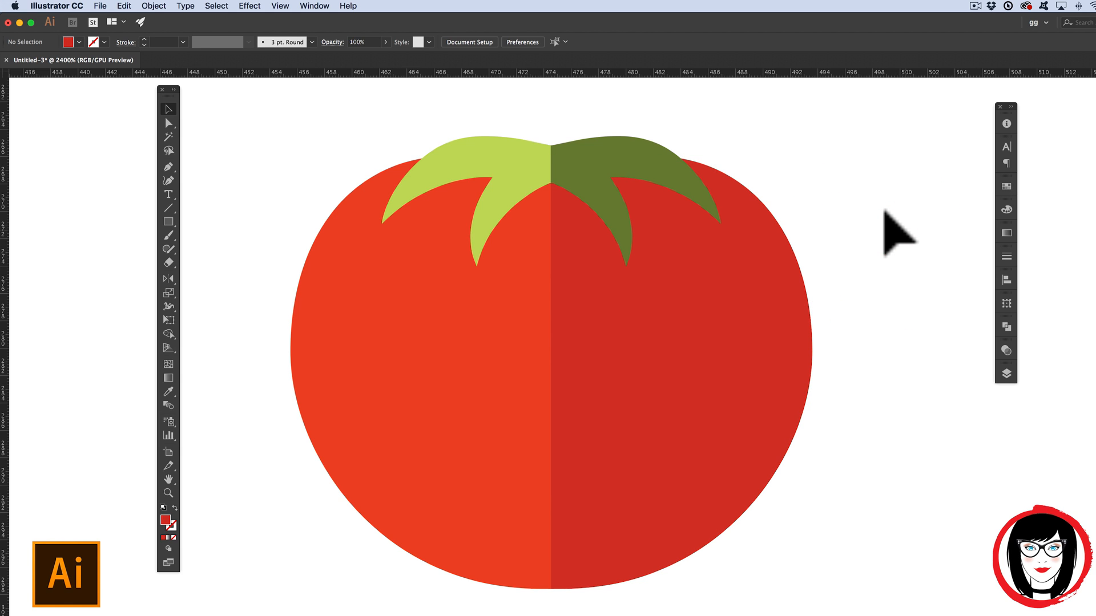
left_click(1005, 186)
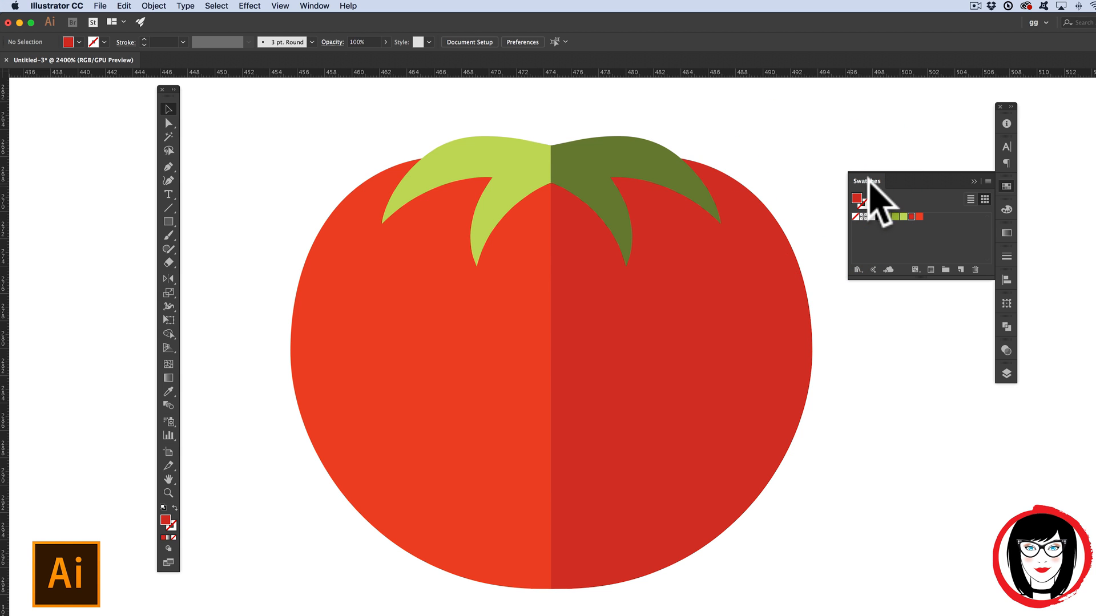
mouse_move(880, 206)
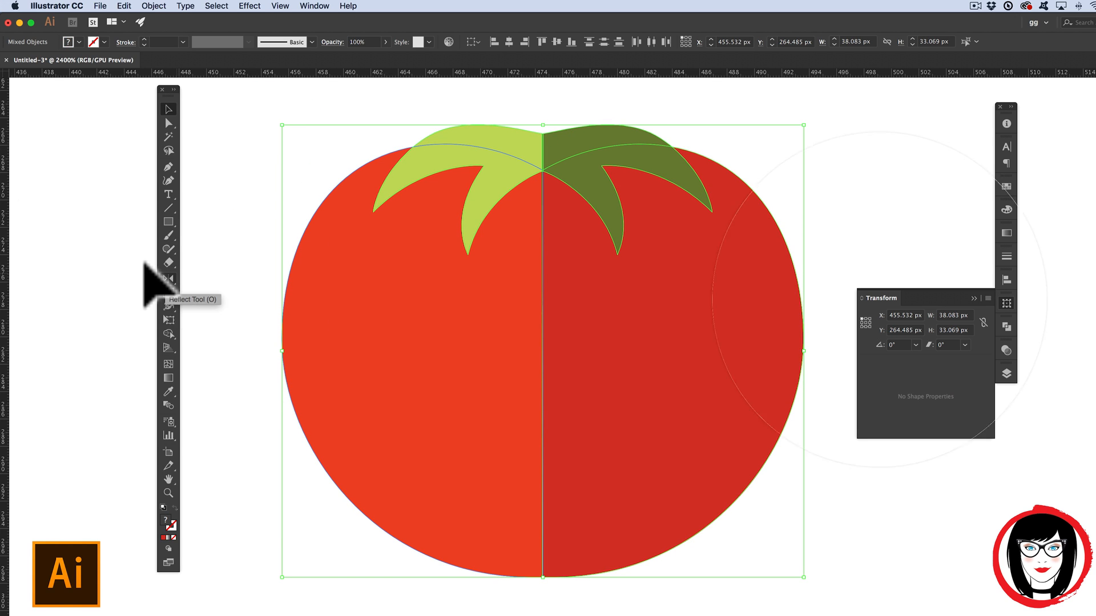
mouse_move(943, 343)
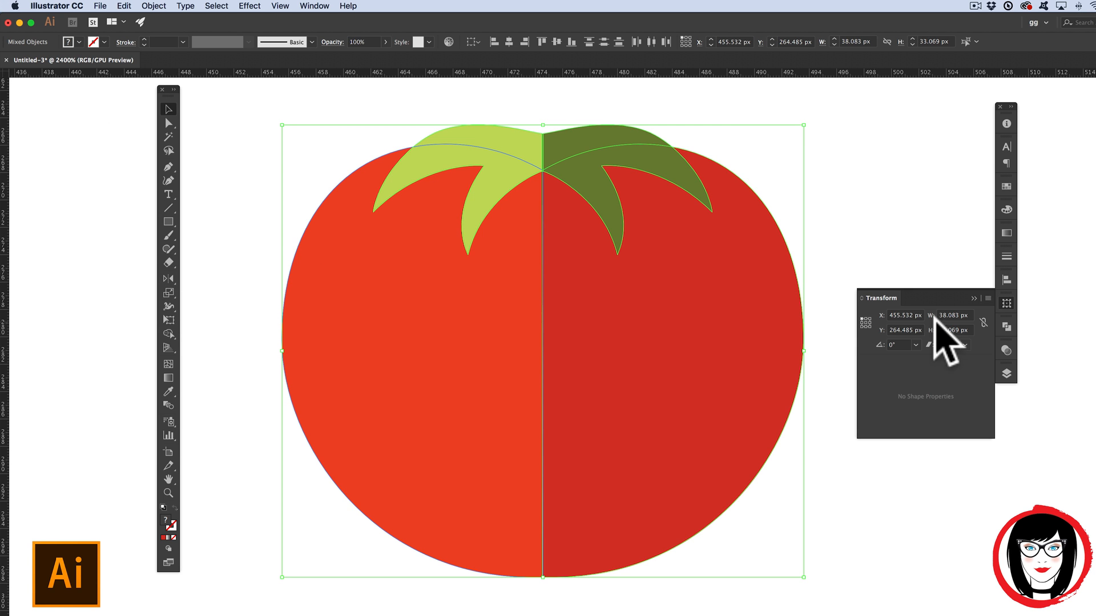